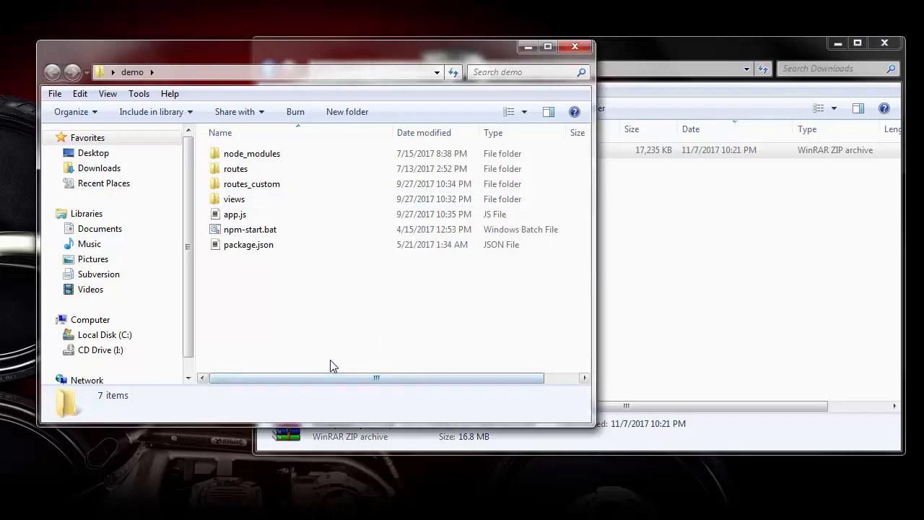
- Select all items in the demo folder, then clear the selection again
key(ctrl+a)
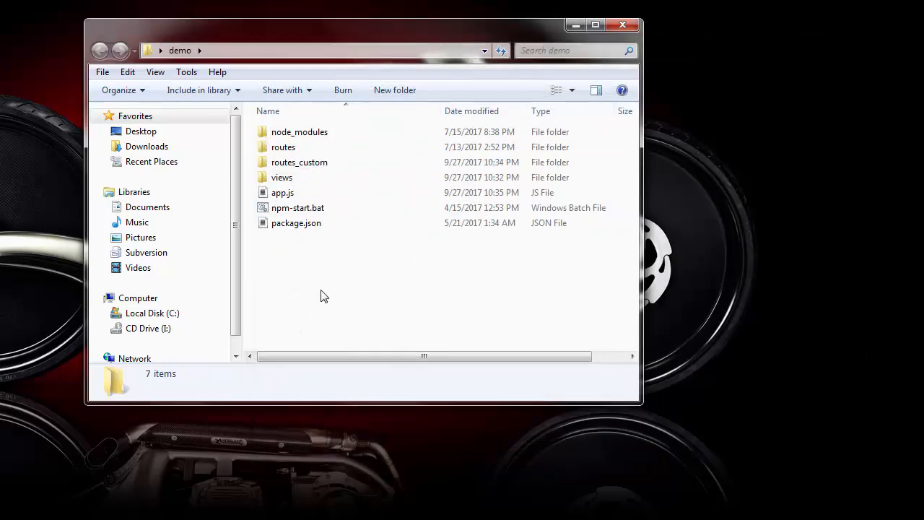
key(ctrl+a)
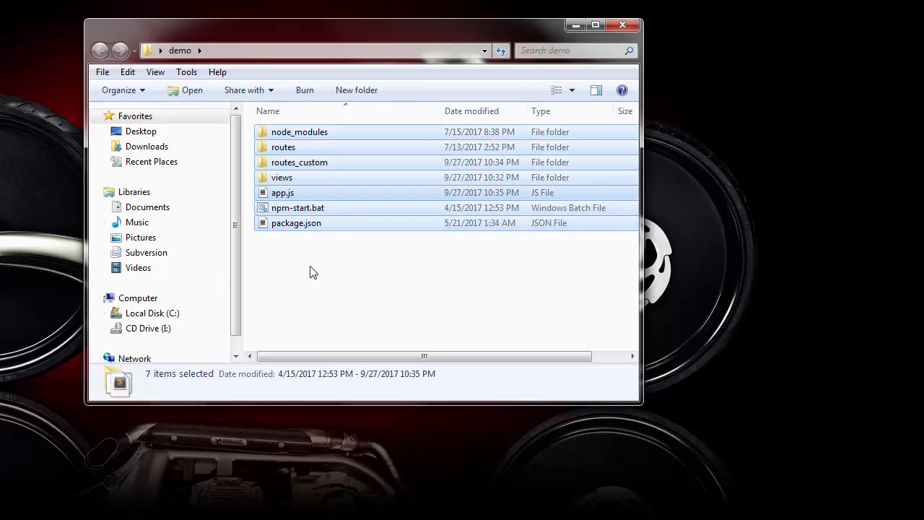
click(313, 271)
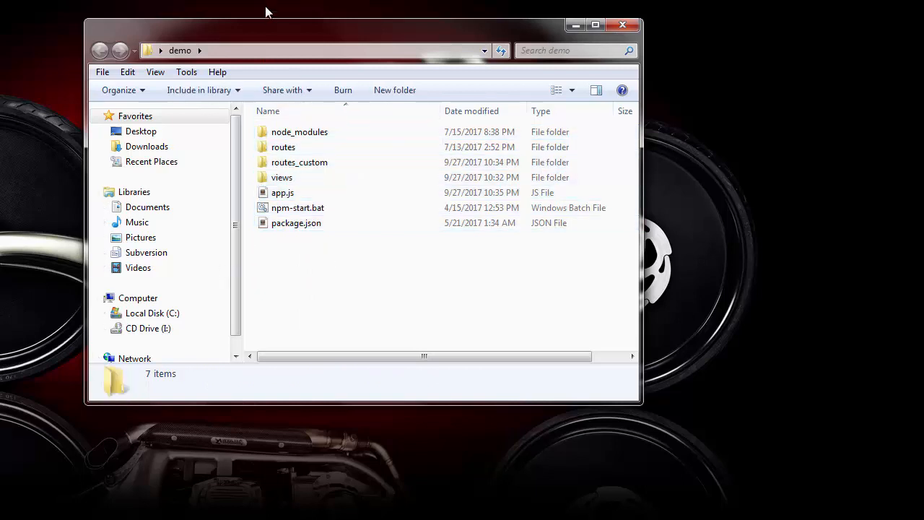
mouse_move(254, 65)
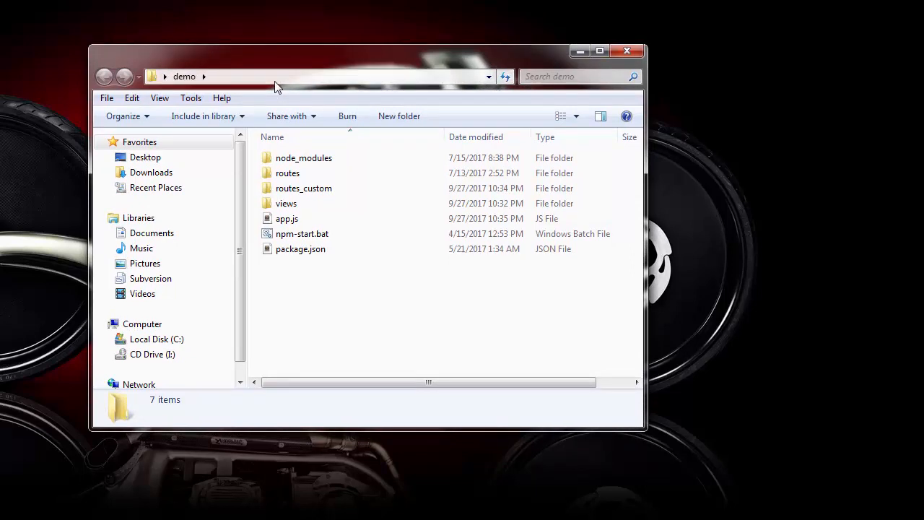
mouse_move(269, 81)
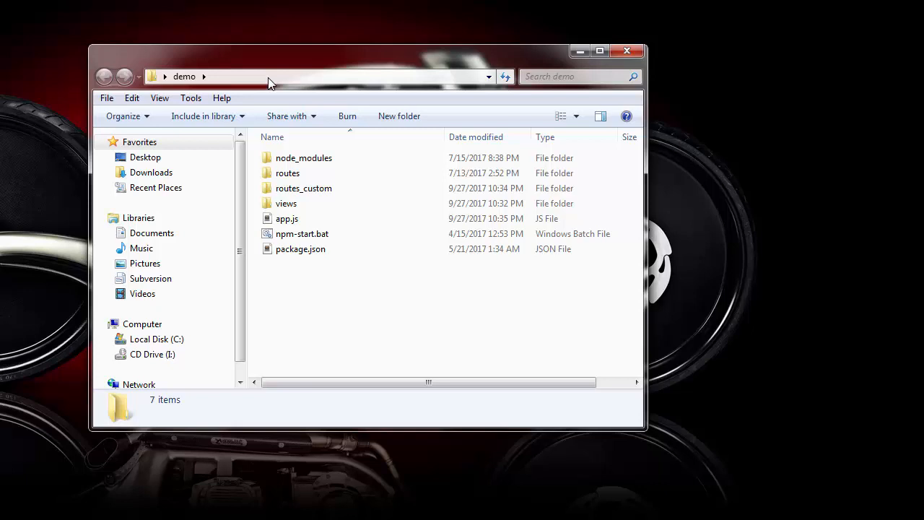
mouse_move(283, 42)
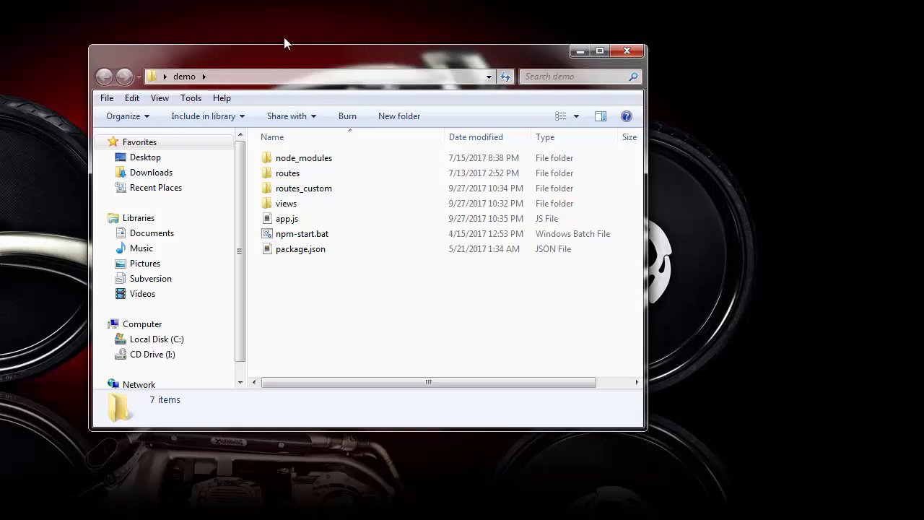
mouse_move(263, 78)
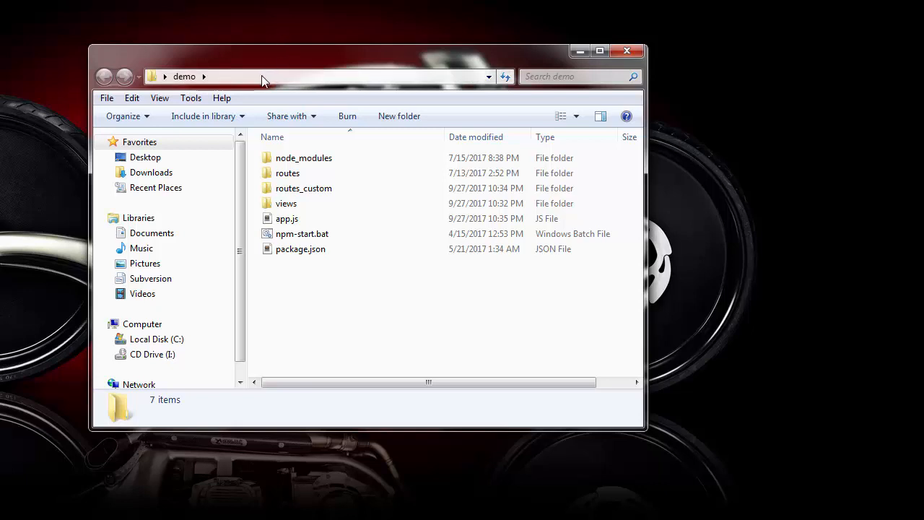
mouse_move(253, 78)
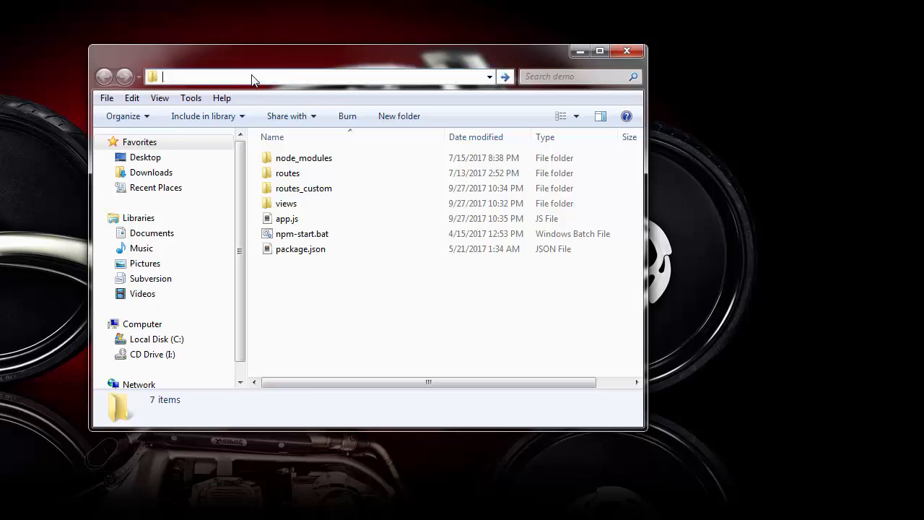
- Launch Command Prompt from the demo folder via cmd and enter 'npm i nodemon'
text(cmd)
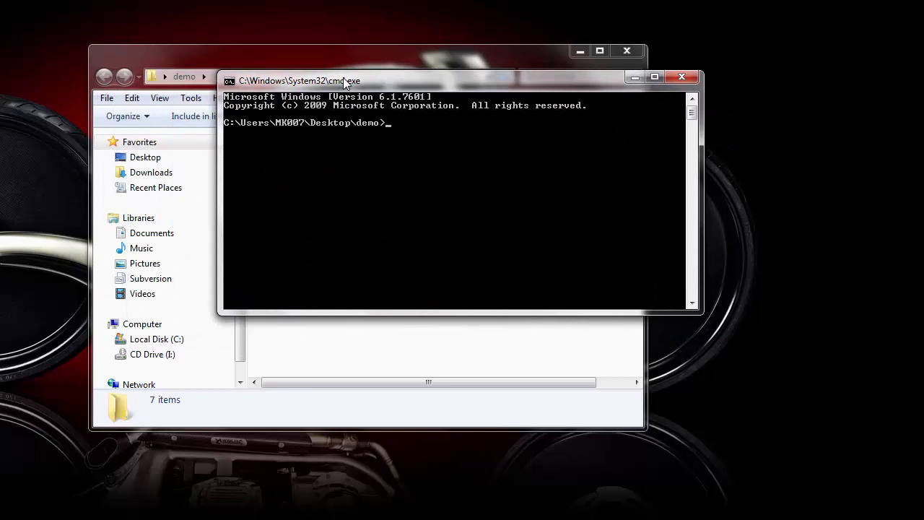
text(npm)
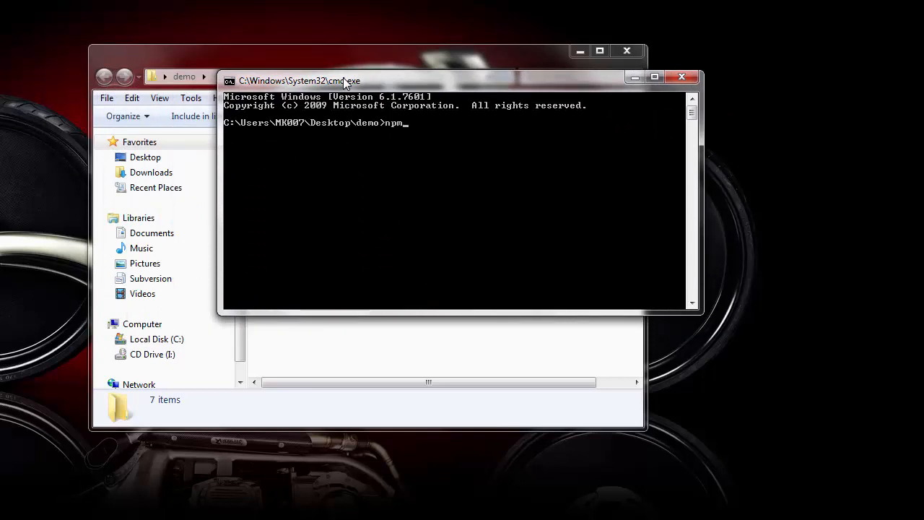
text(i)
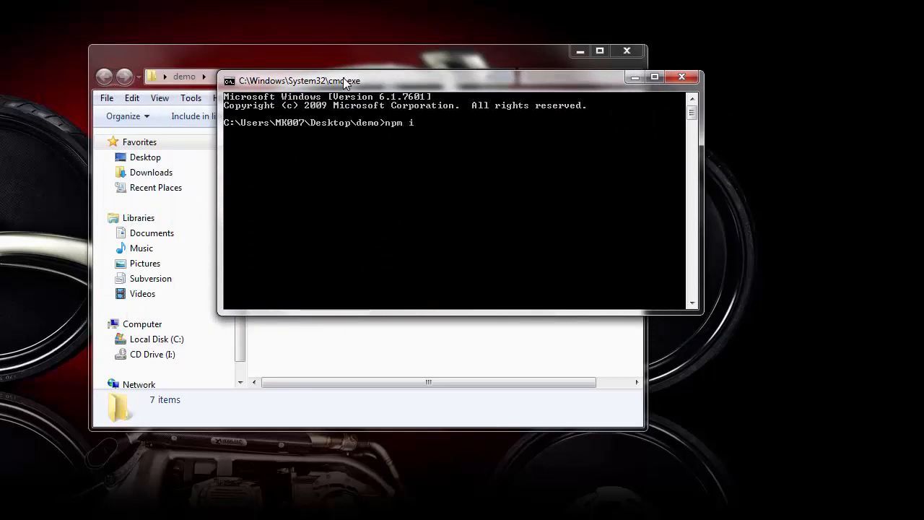
text(node)
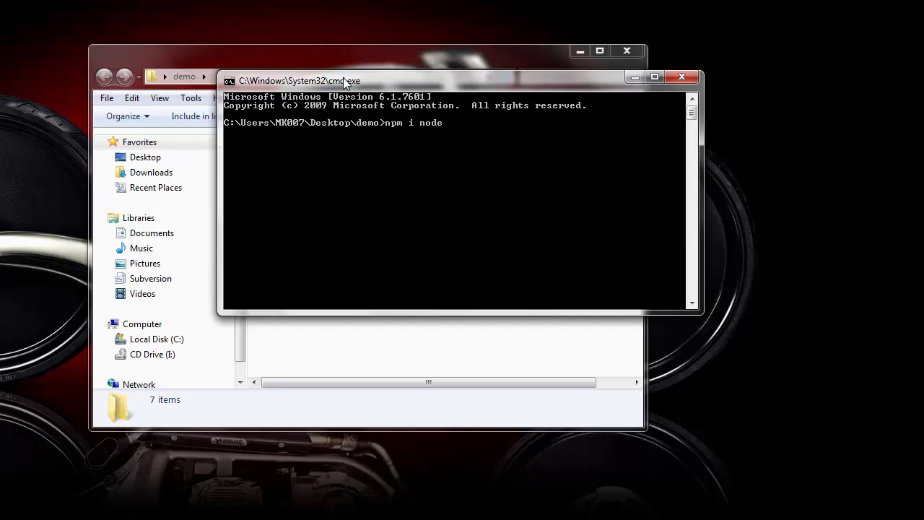
text(mon)
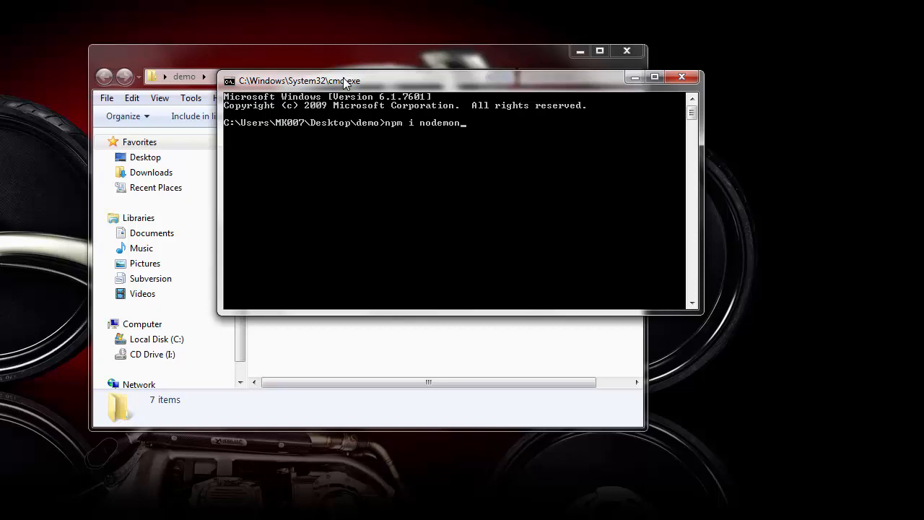
mouse_move(430, 133)
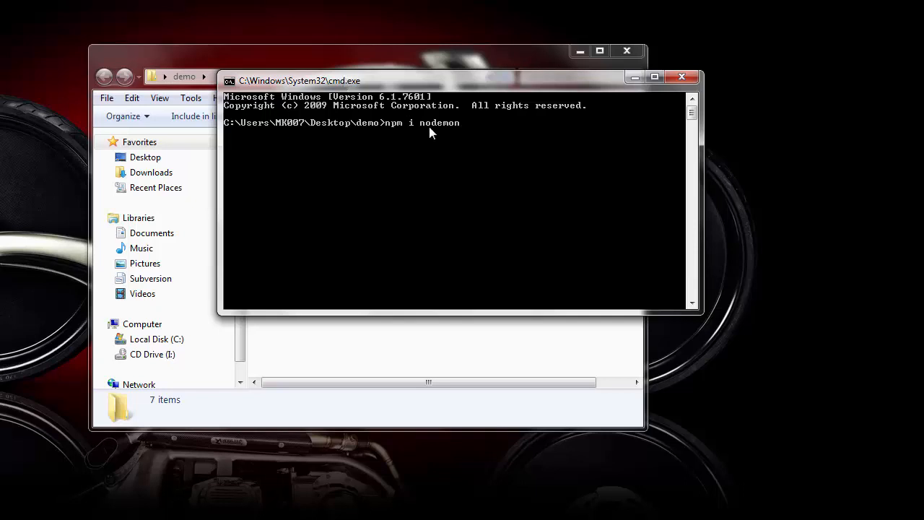
mouse_move(450, 133)
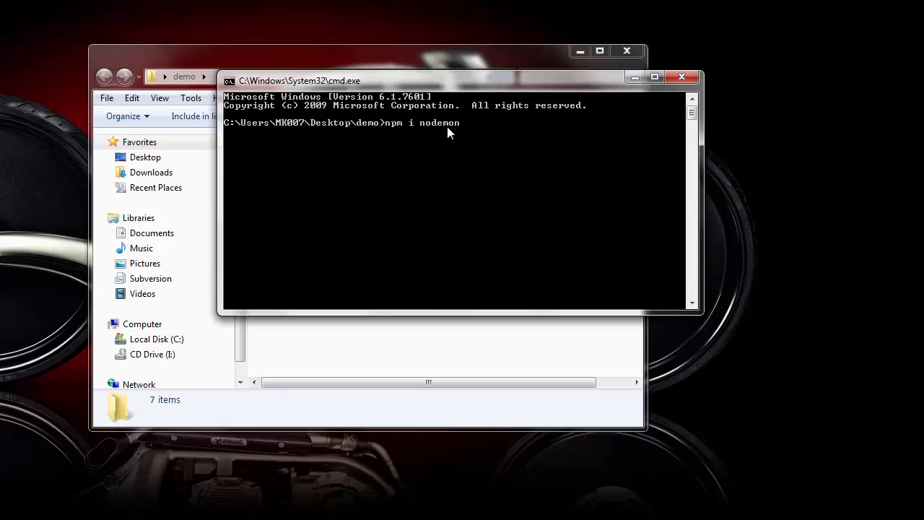
mouse_move(462, 133)
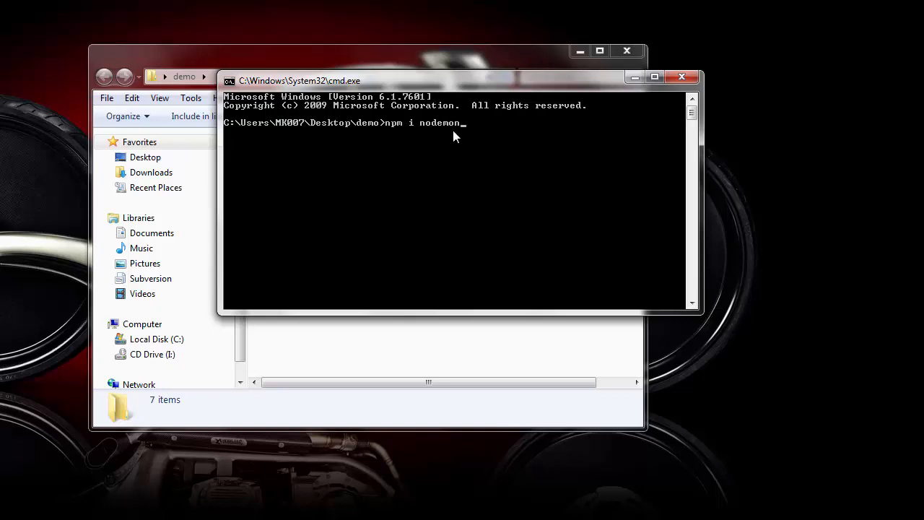
mouse_move(538, 129)
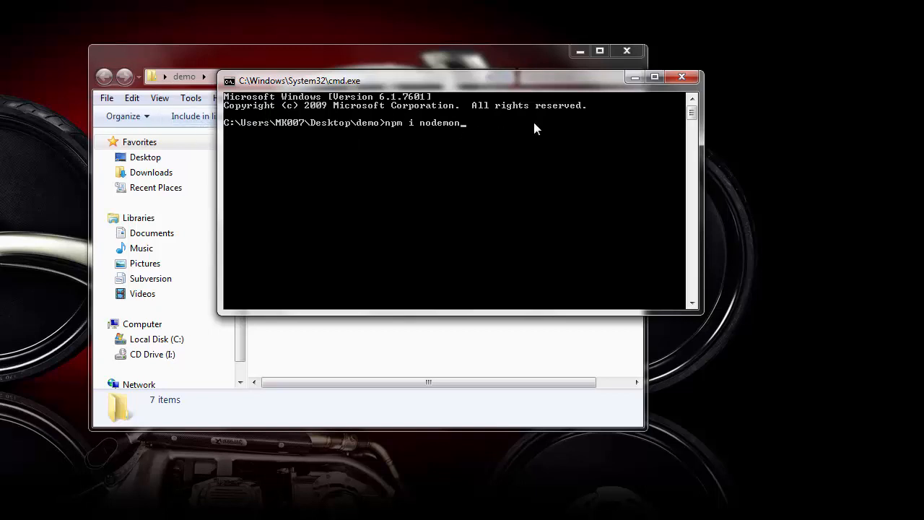
mouse_move(542, 130)
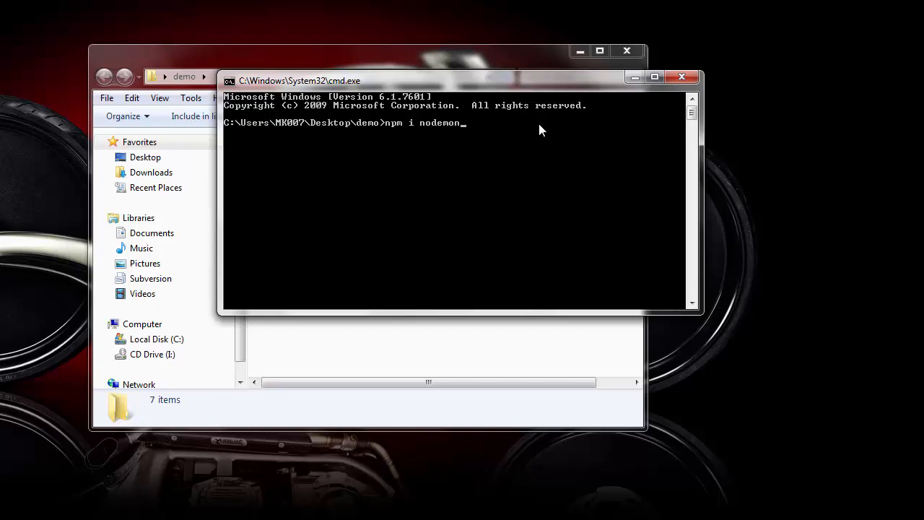
mouse_move(426, 139)
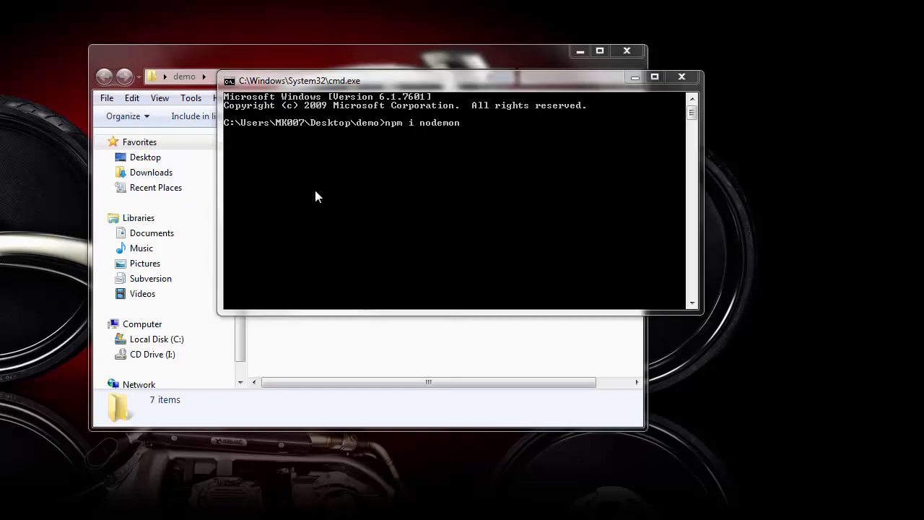
mouse_move(682, 78)
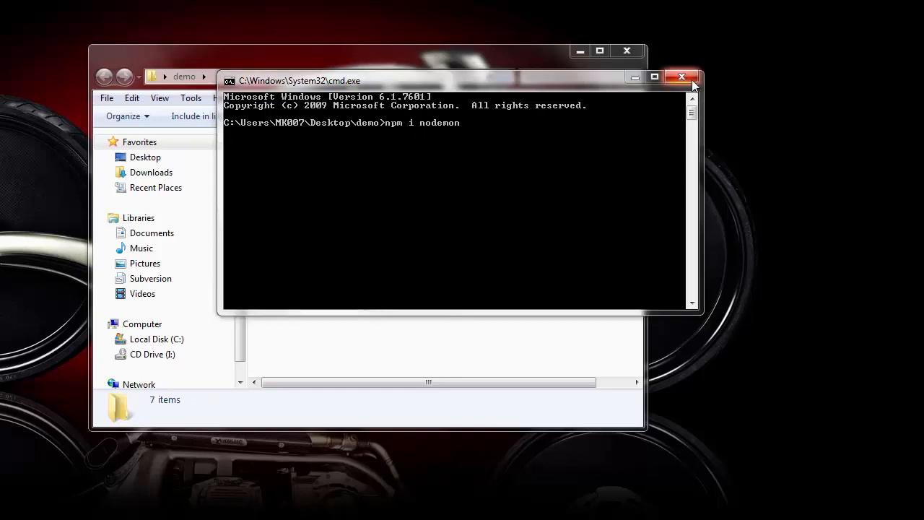
- Run 'nodemon app' in a fresh Command Prompt until it reports the server running on 80
click(681, 78)
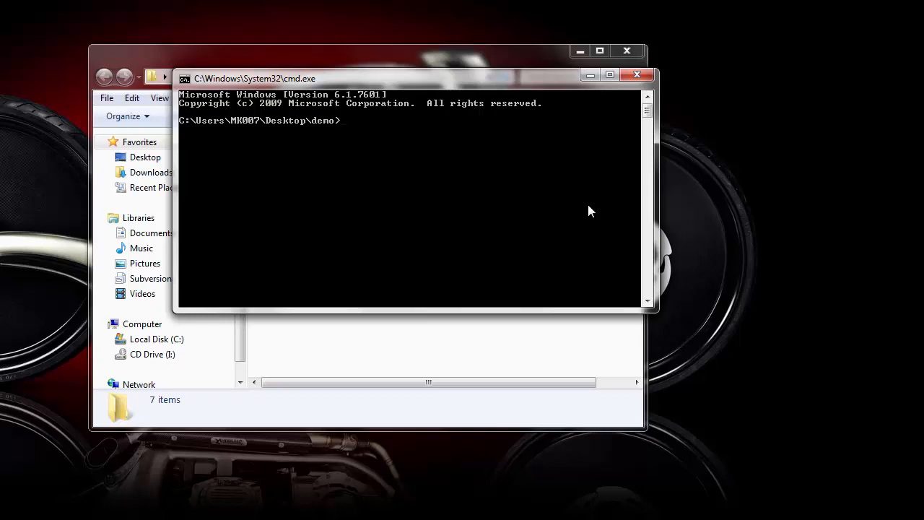
text(node)
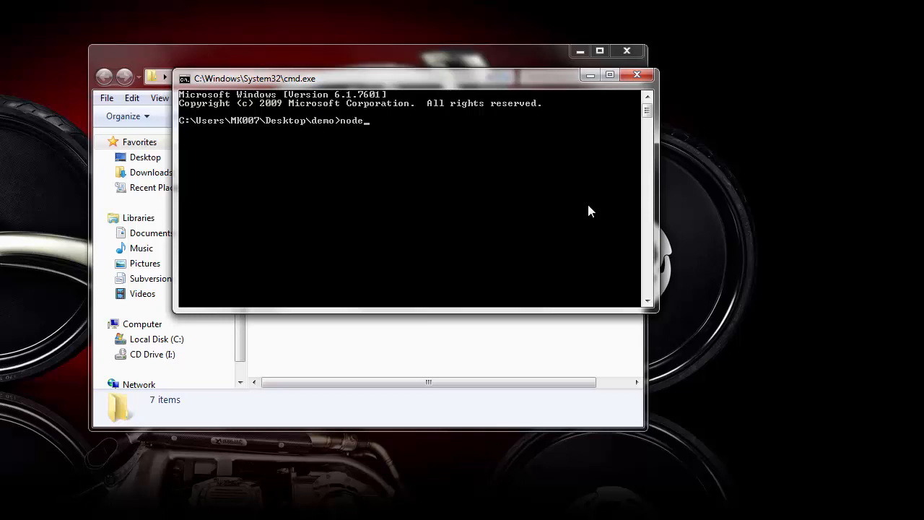
text(mon)
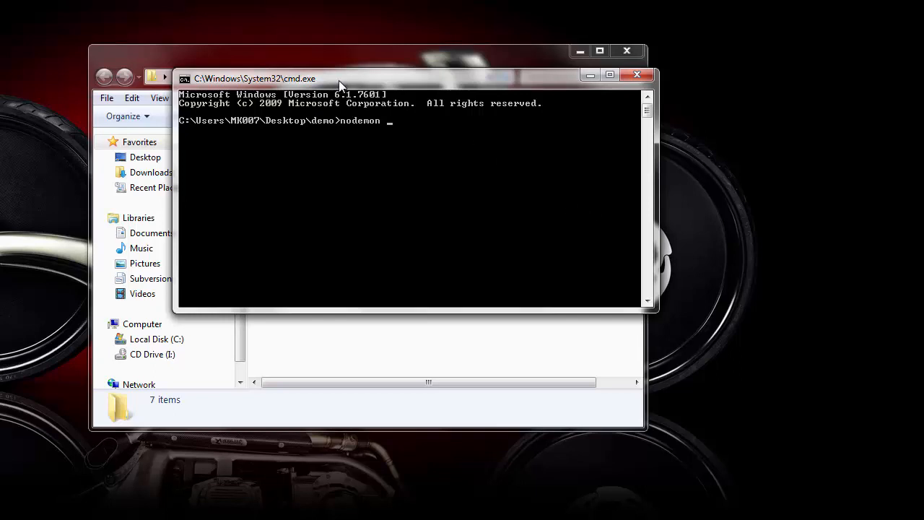
text(ap)
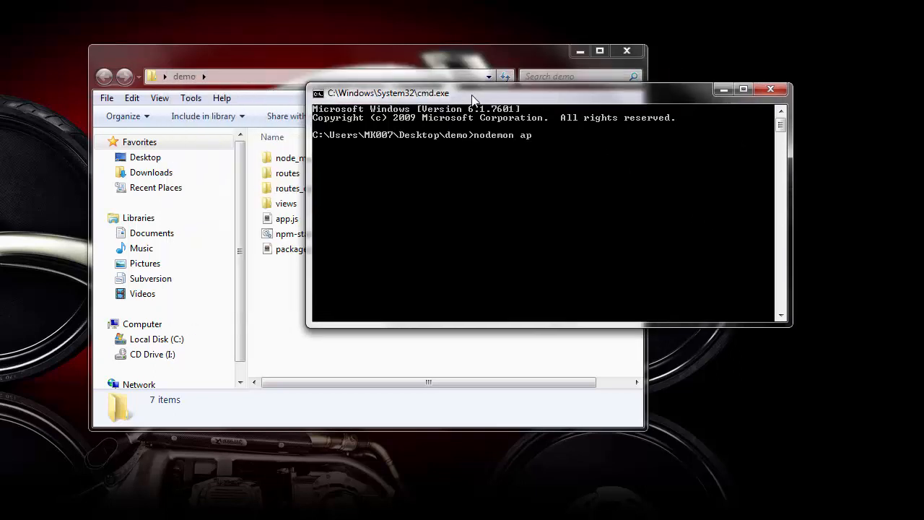
text(p)
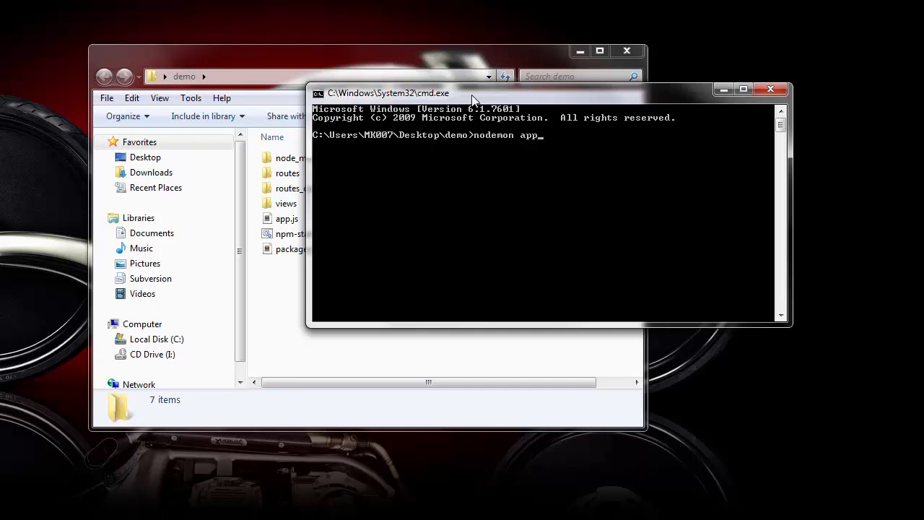
key(Return)
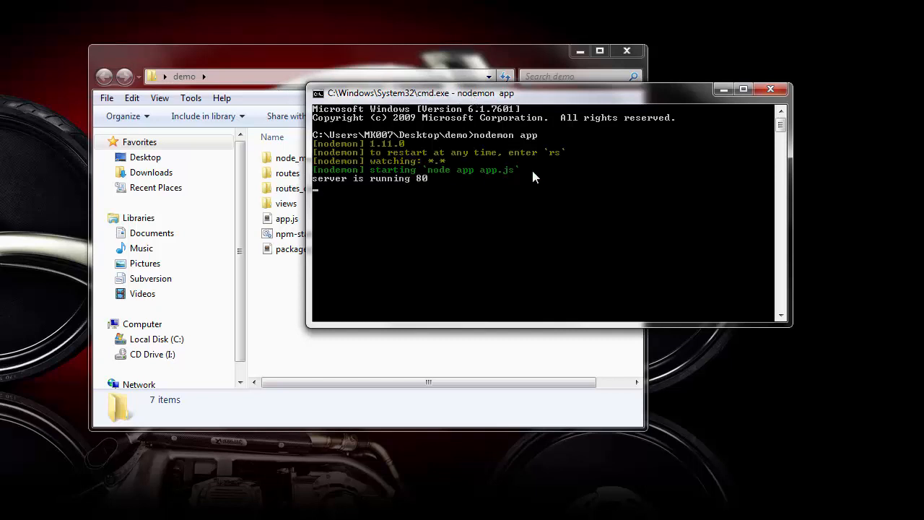
mouse_move(374, 216)
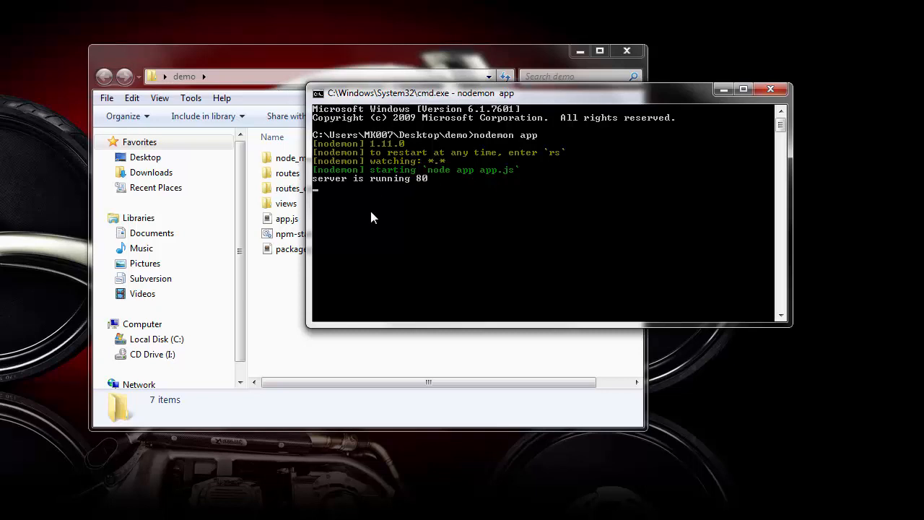
mouse_move(381, 210)
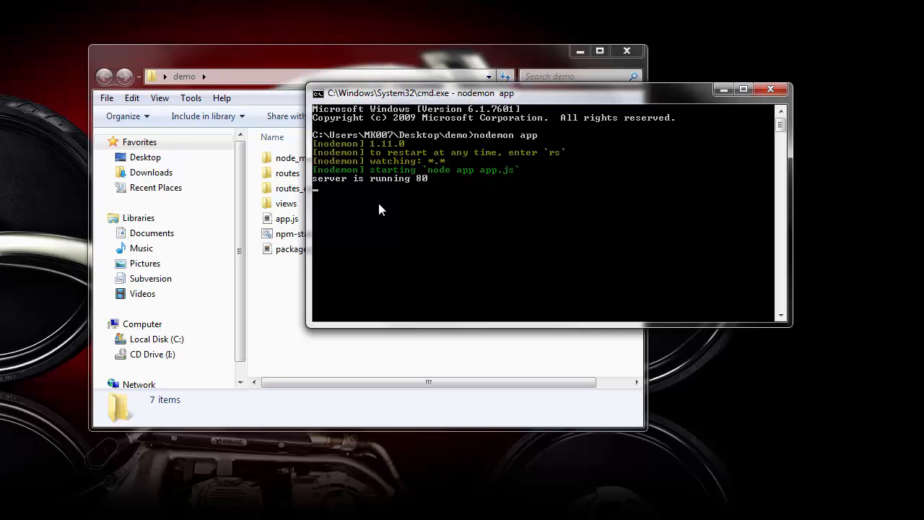
mouse_move(474, 205)
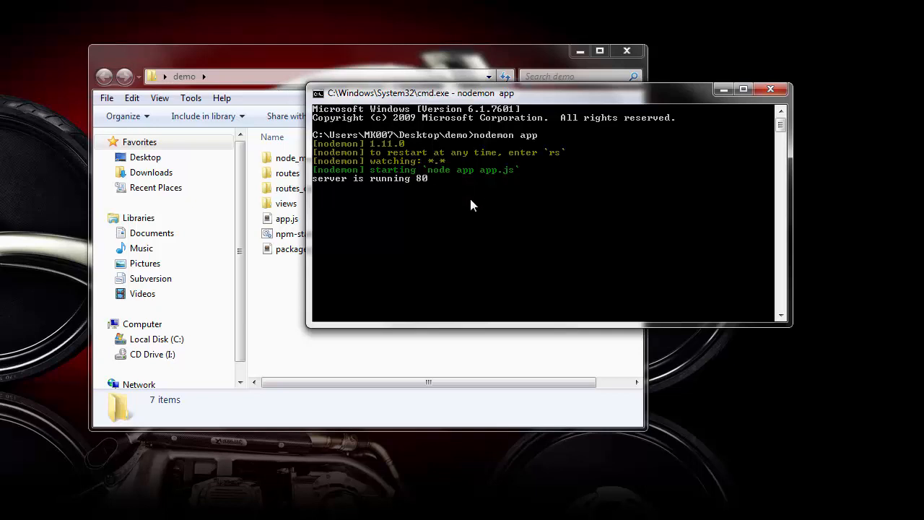
mouse_move(431, 191)
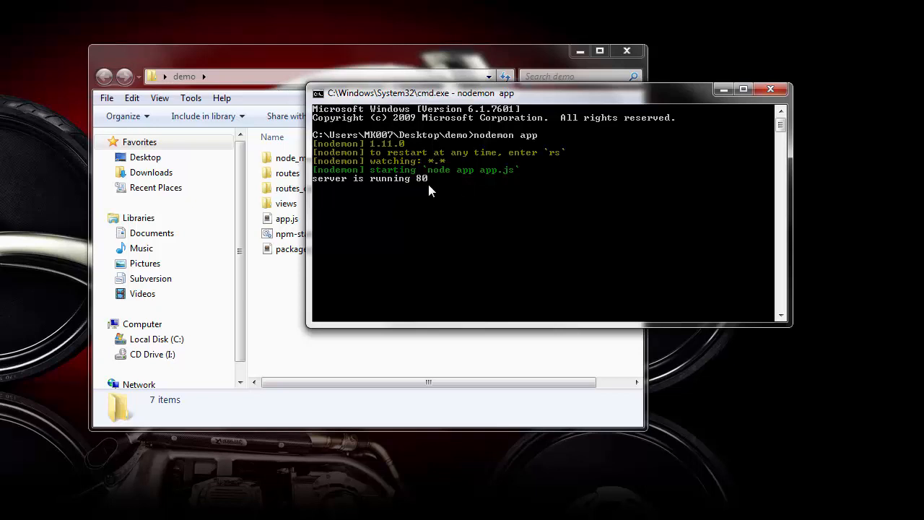
mouse_move(403, 220)
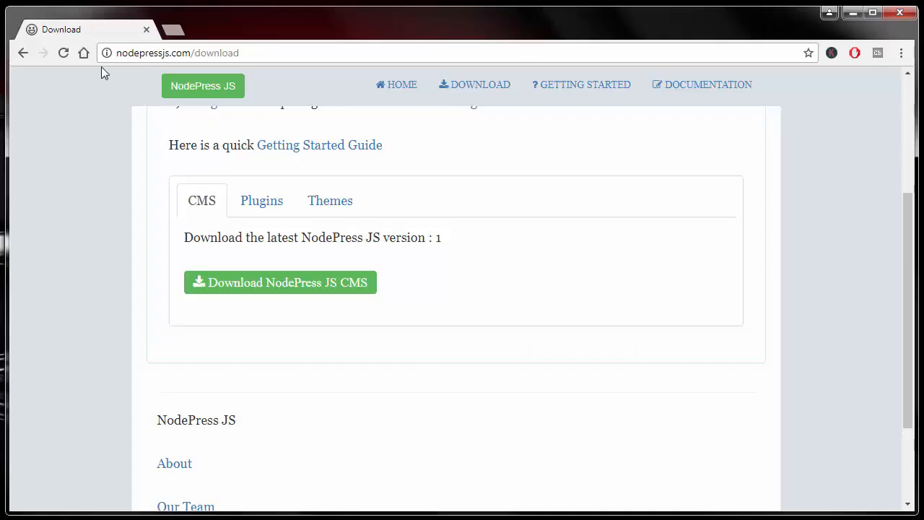
- Load localhost in a new Chrome tab to reach the NodePress setup page
click(280, 282)
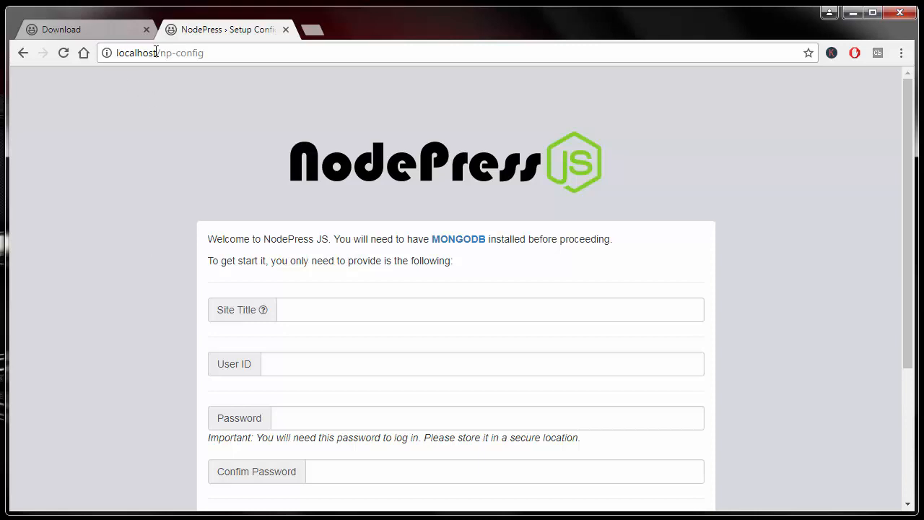
mouse_move(612, 159)
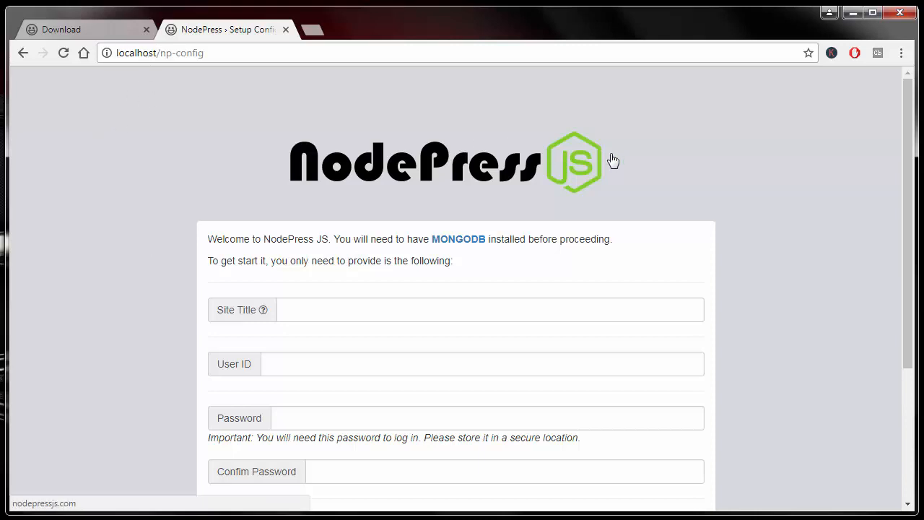
- Enter the site title 'NodePress JS Test Site', admin user, password and email in the setup form
scroll(down, 3)
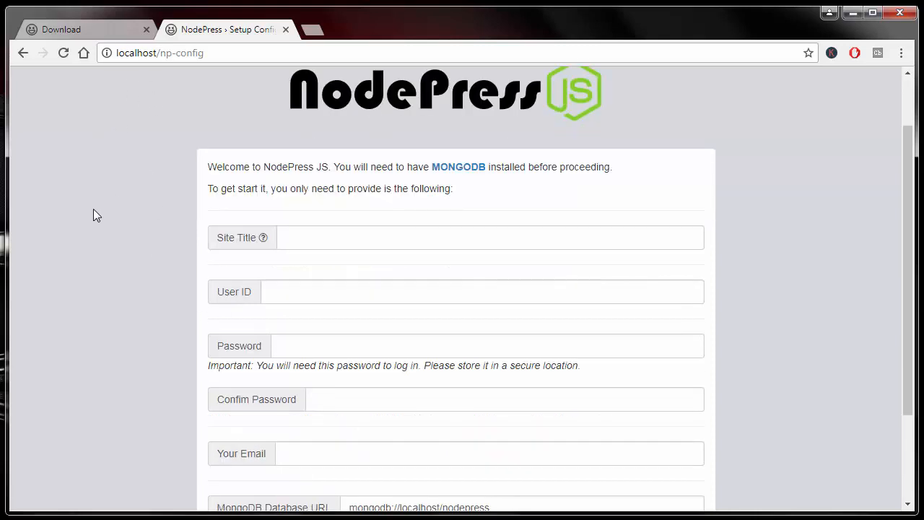
mouse_move(105, 218)
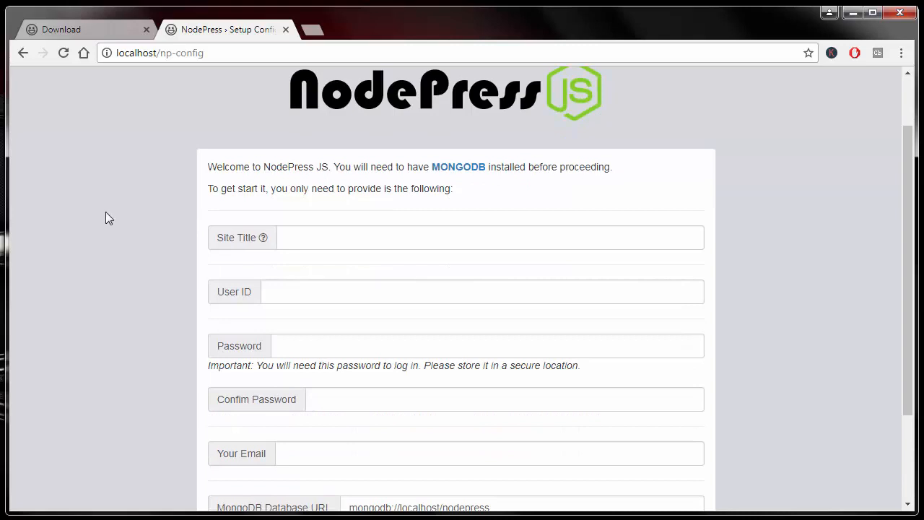
mouse_move(542, 222)
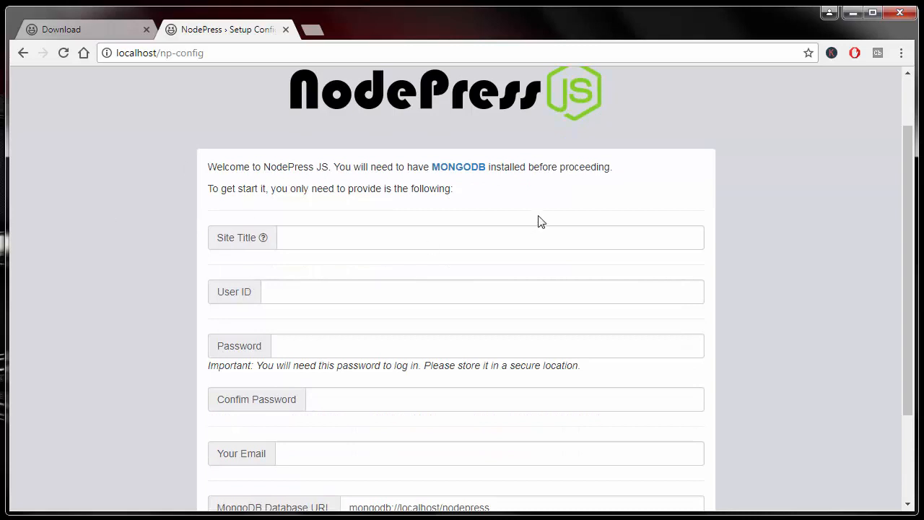
scroll(down, 3)
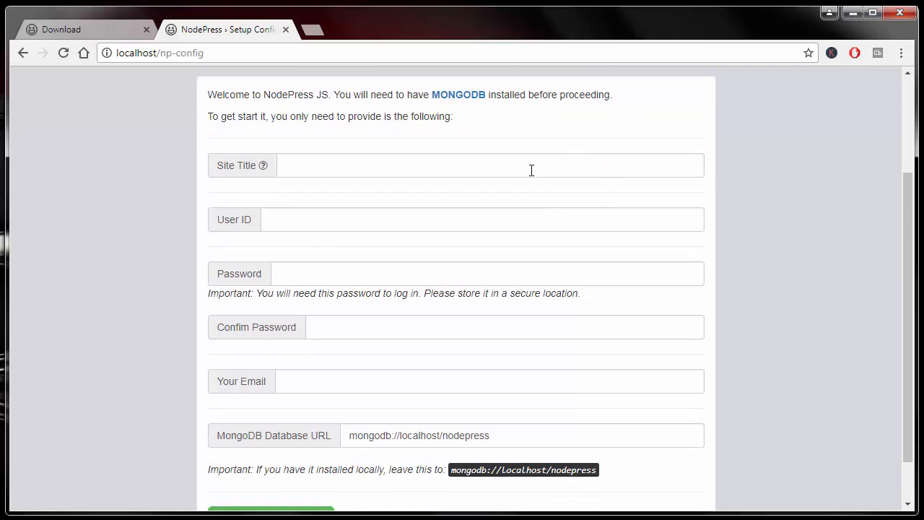
mouse_move(444, 158)
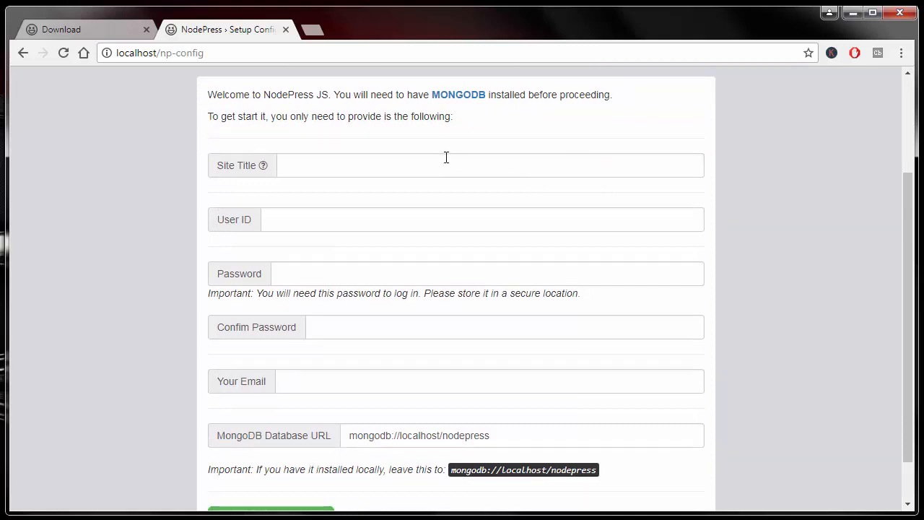
click(490, 164)
text(NodePress JS Test Site)
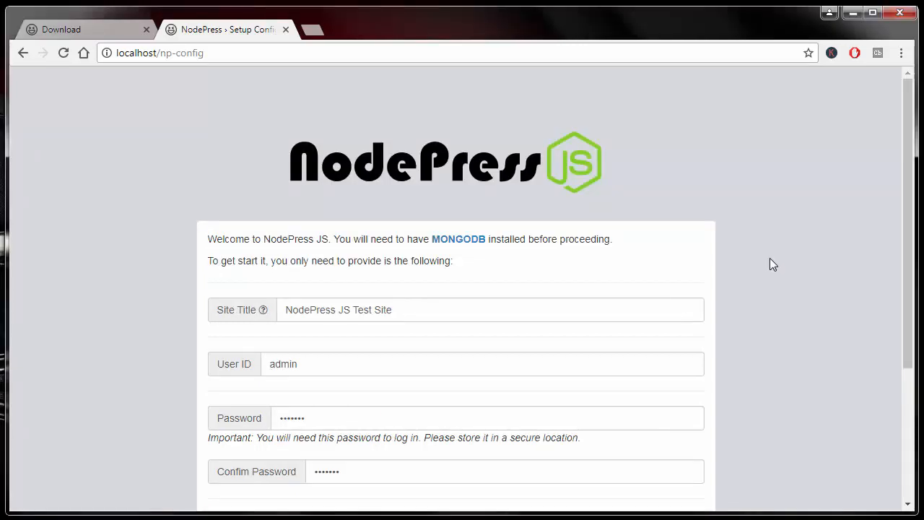
scroll(down, 3)
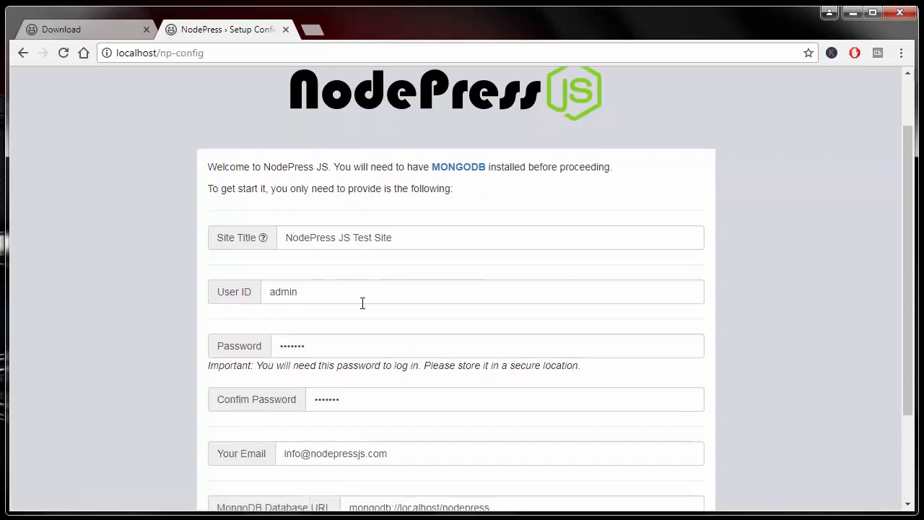
mouse_move(222, 237)
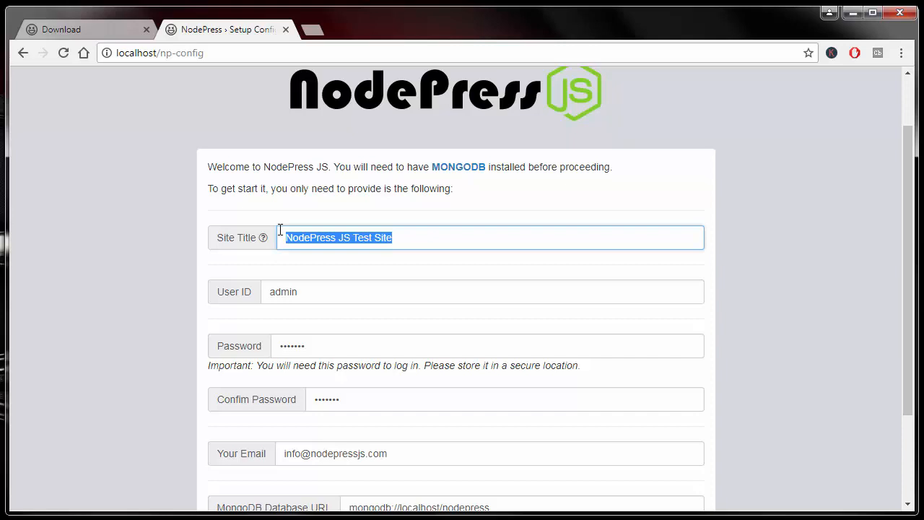
mouse_move(448, 257)
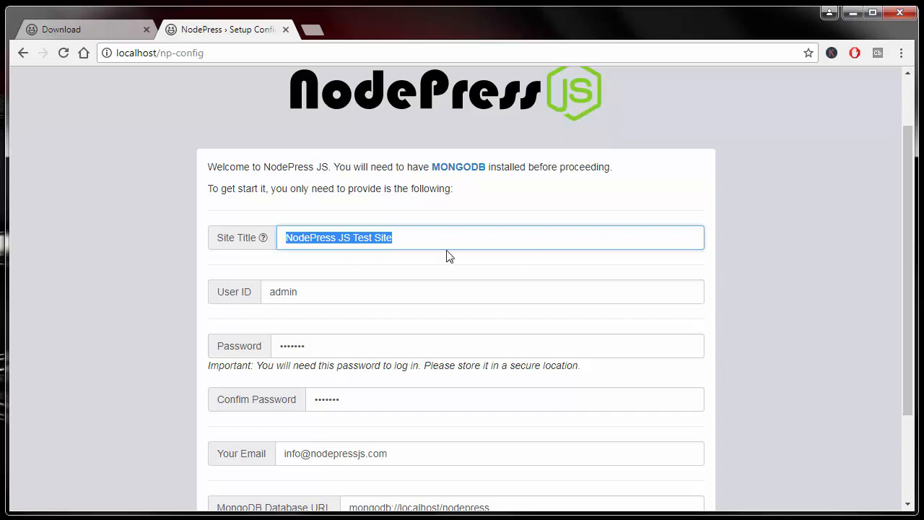
mouse_move(422, 266)
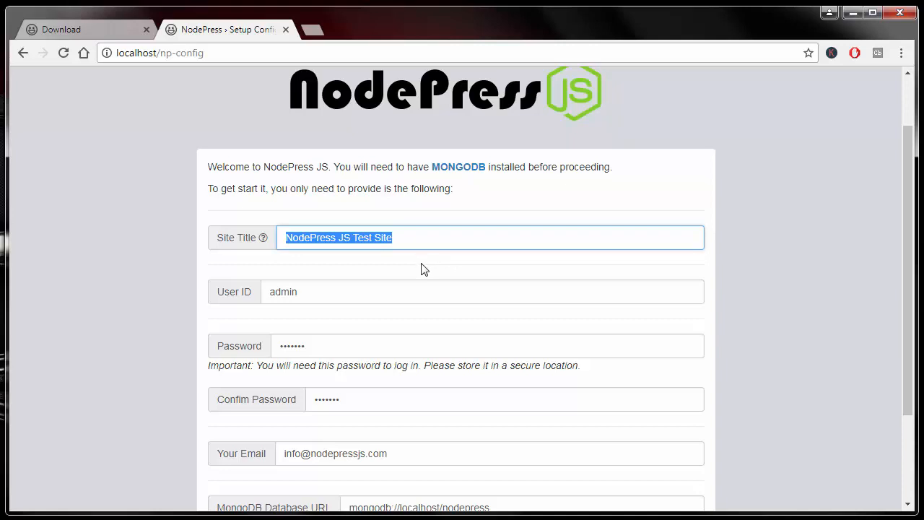
mouse_move(234, 292)
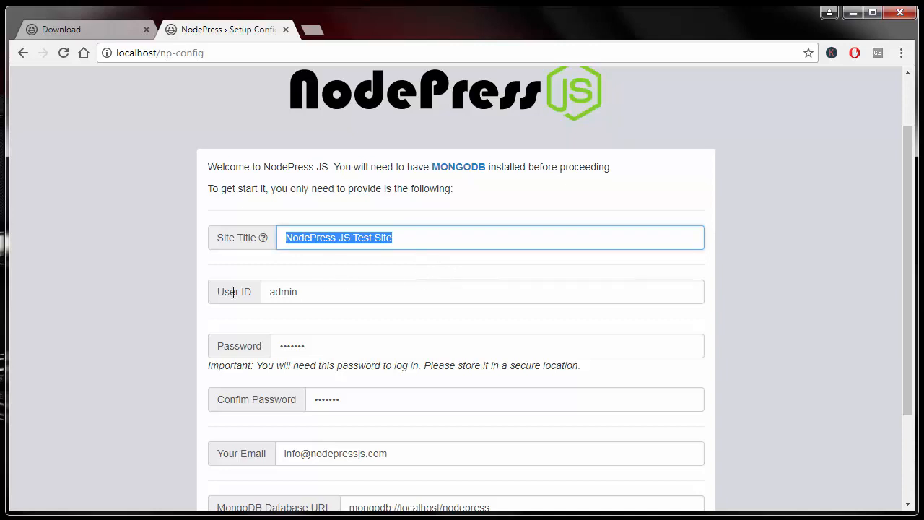
mouse_move(352, 351)
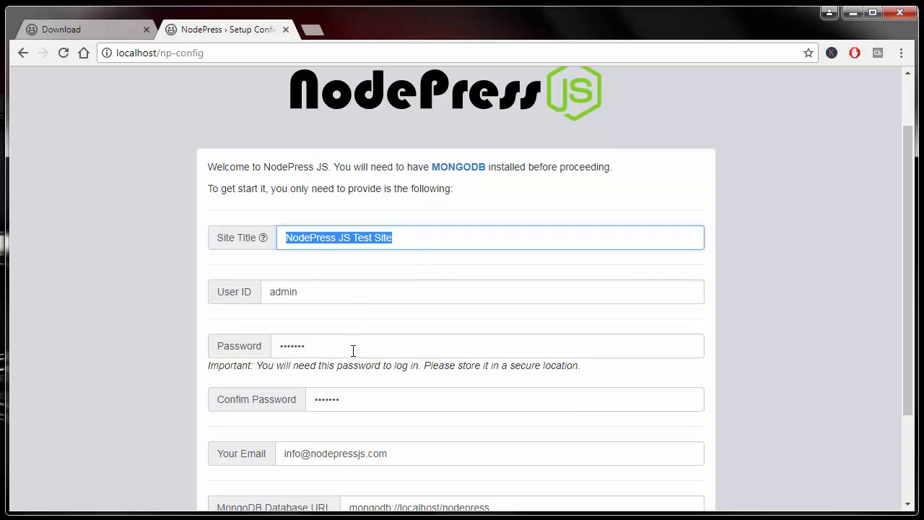
- Review the MongoDB Database URL and keep it as mongodb://localhost/nodepress
scroll(down, 3)
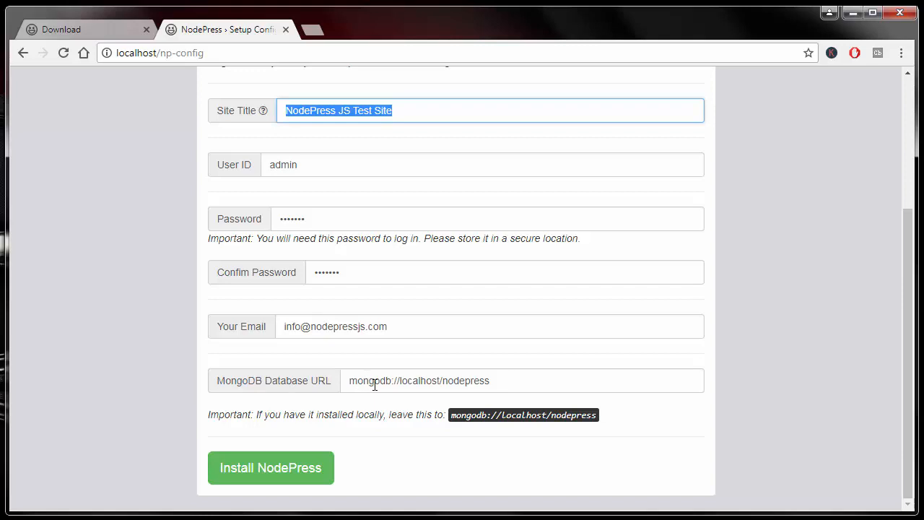
mouse_move(499, 378)
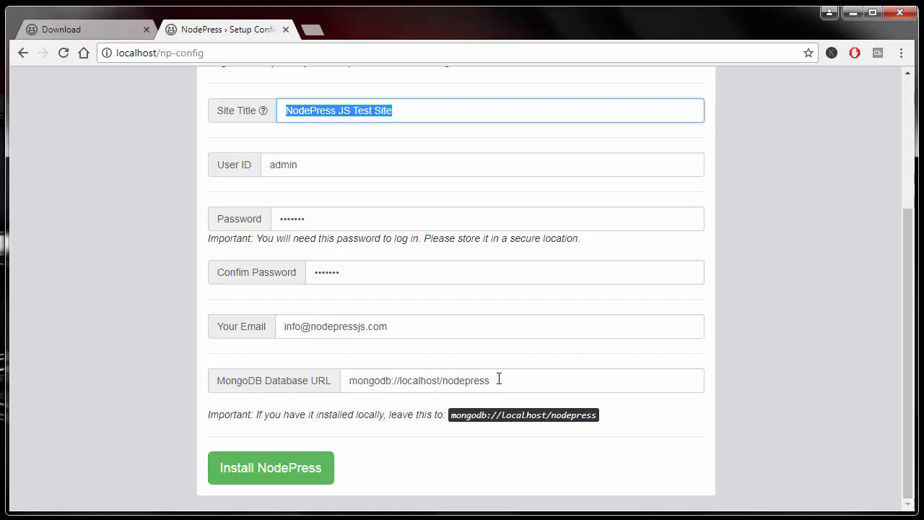
triple_click(419, 381)
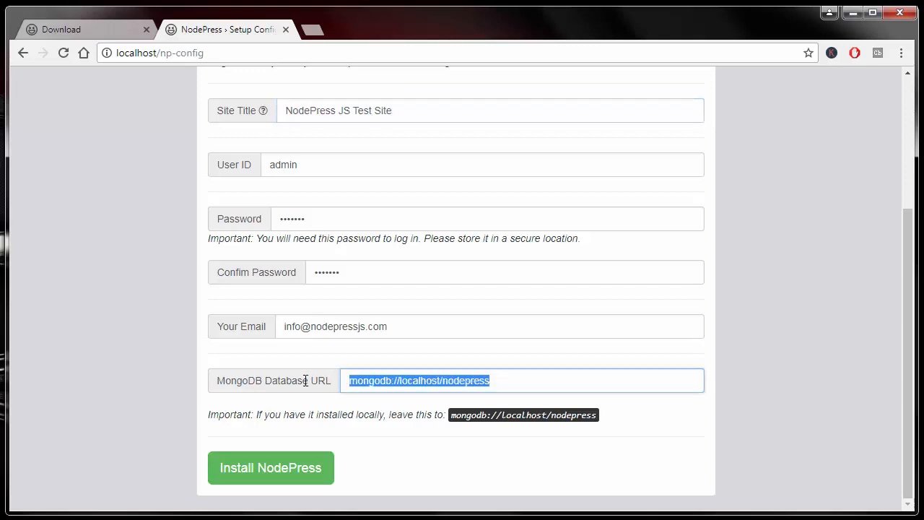
mouse_move(527, 393)
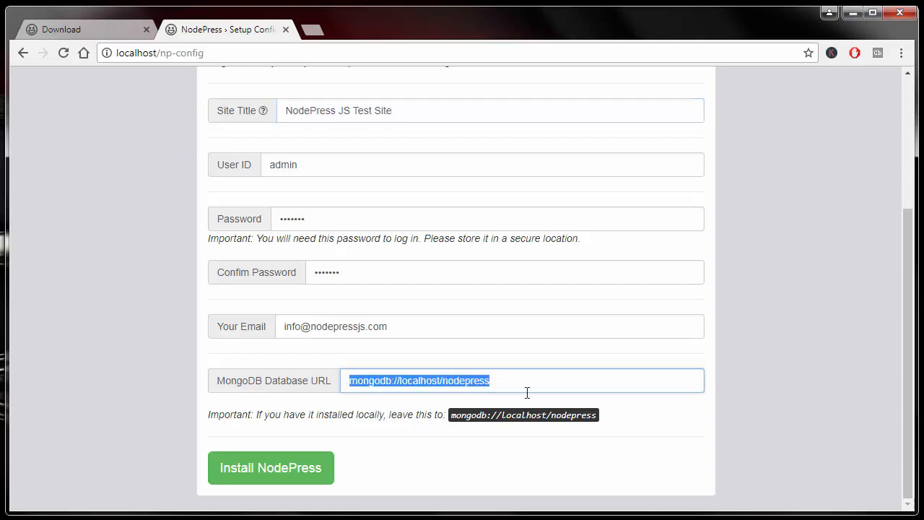
mouse_move(382, 413)
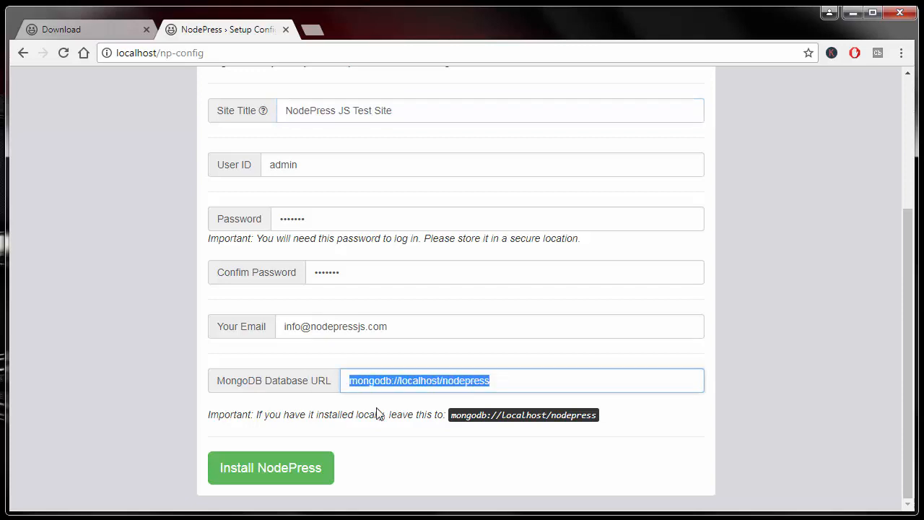
mouse_move(706, 413)
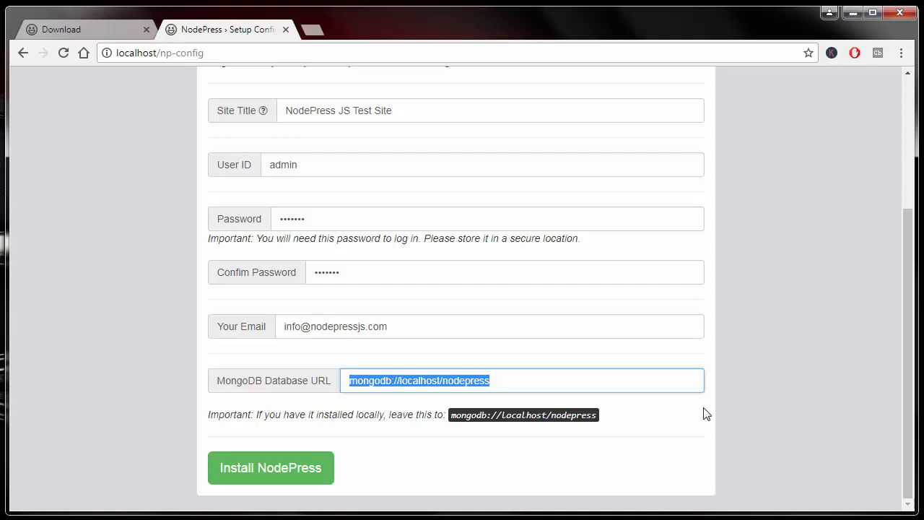
mouse_move(717, 373)
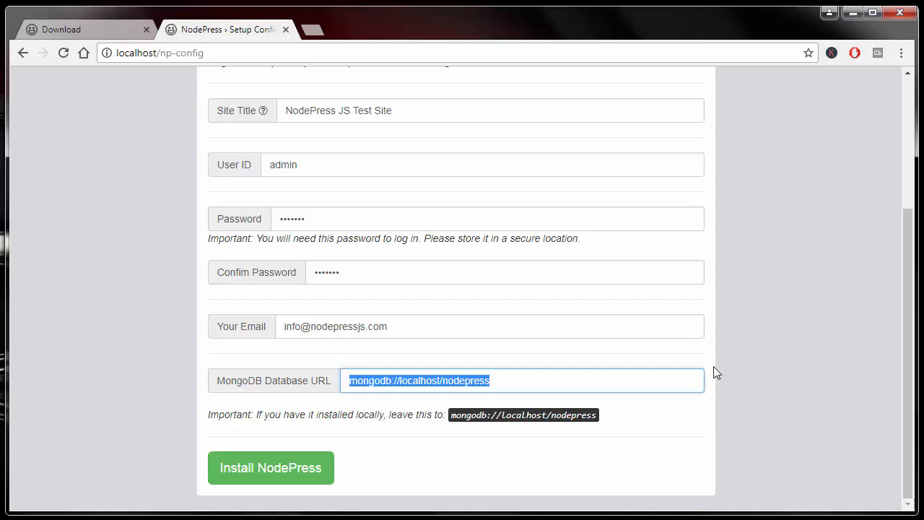
mouse_move(735, 364)
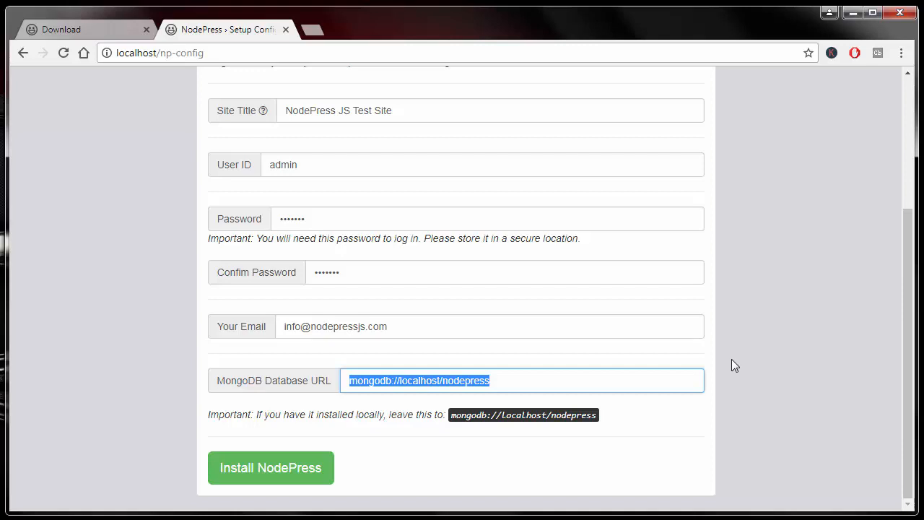
mouse_move(358, 399)
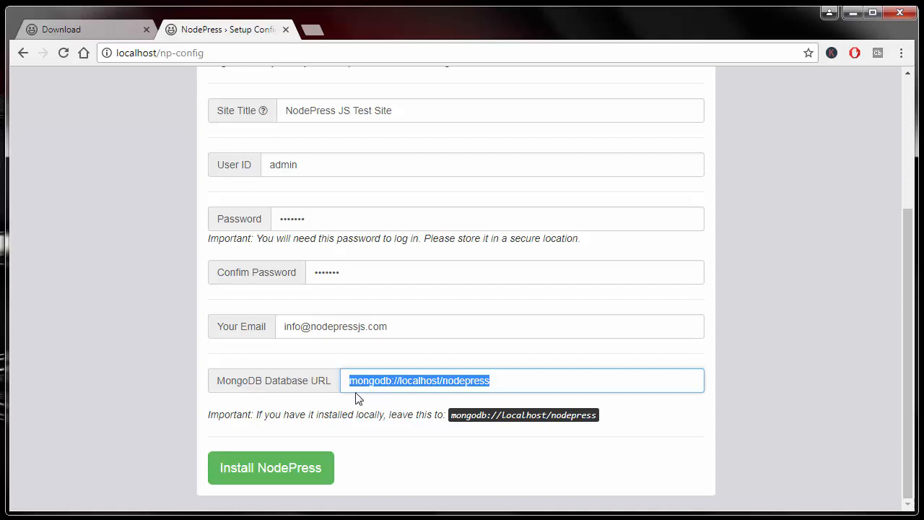
mouse_move(526, 380)
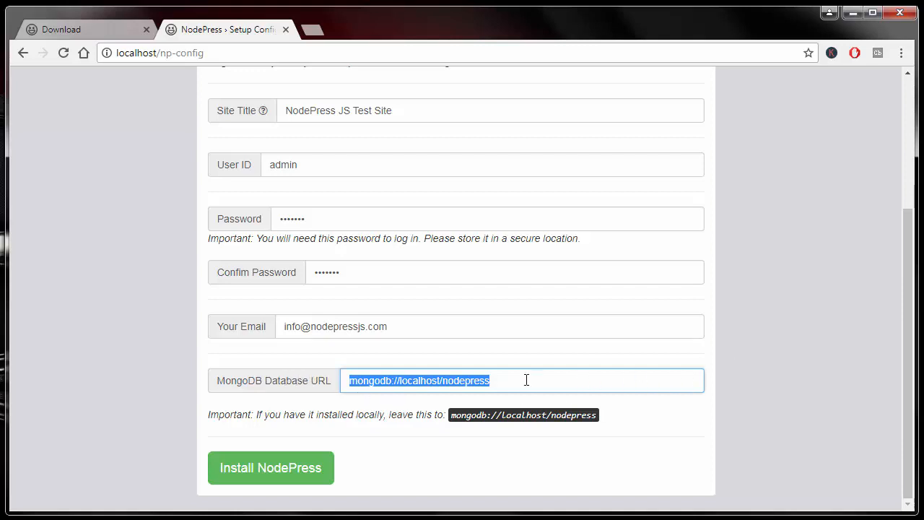
click(444, 382)
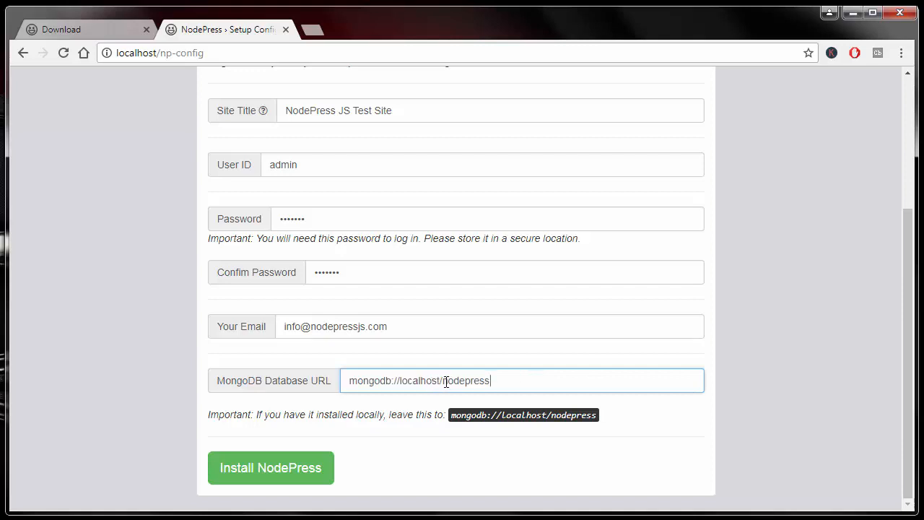
double_click(465, 381)
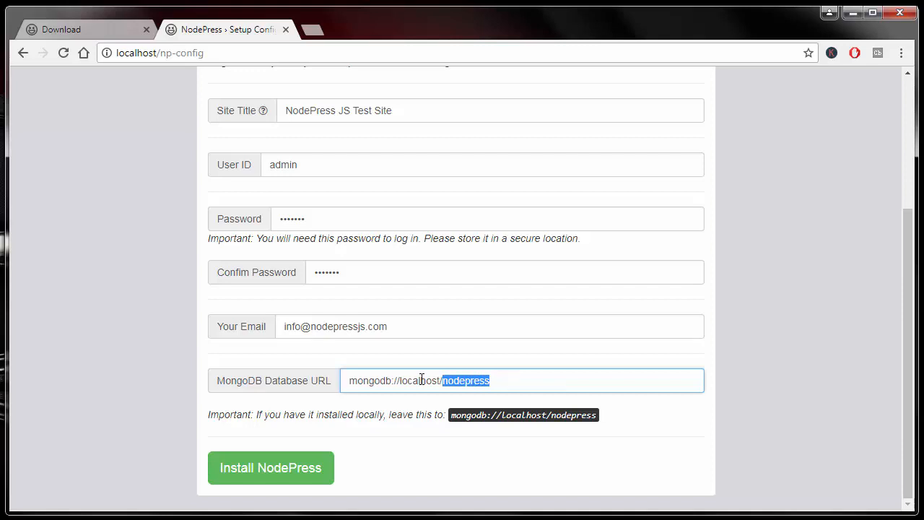
mouse_move(323, 381)
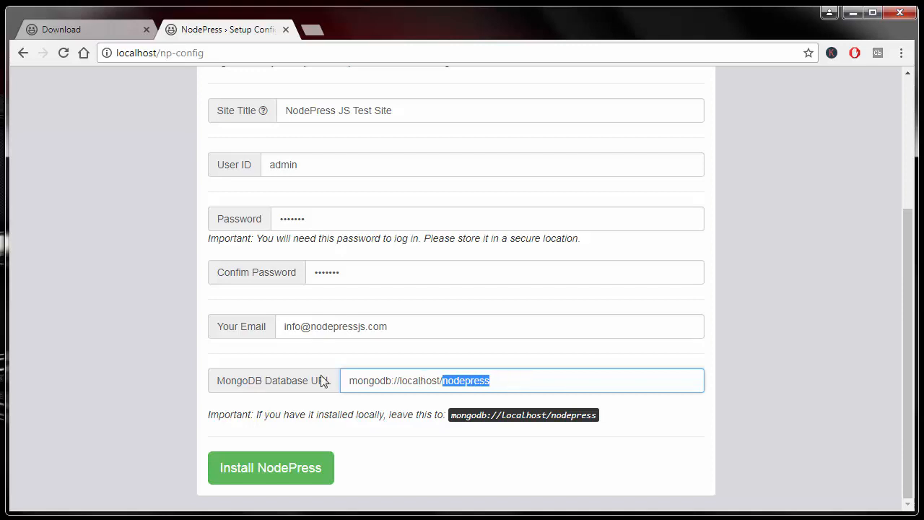
mouse_move(515, 388)
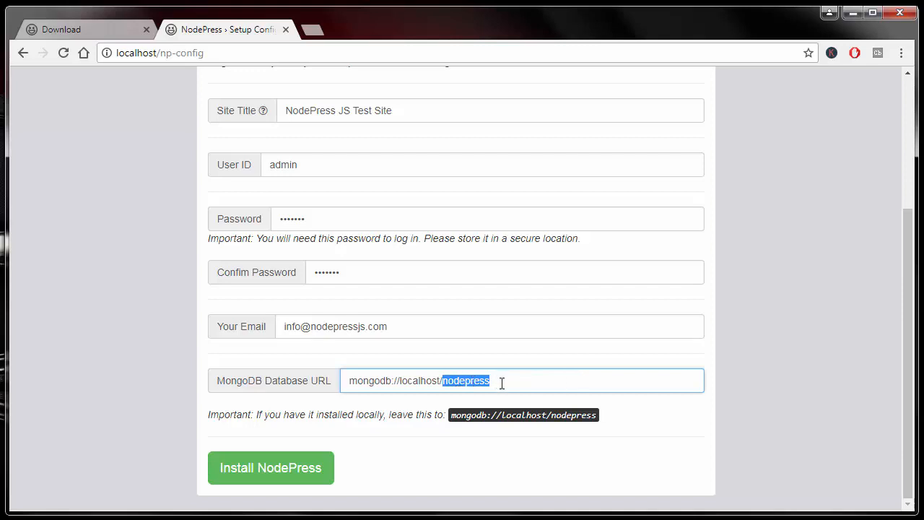
mouse_move(505, 384)
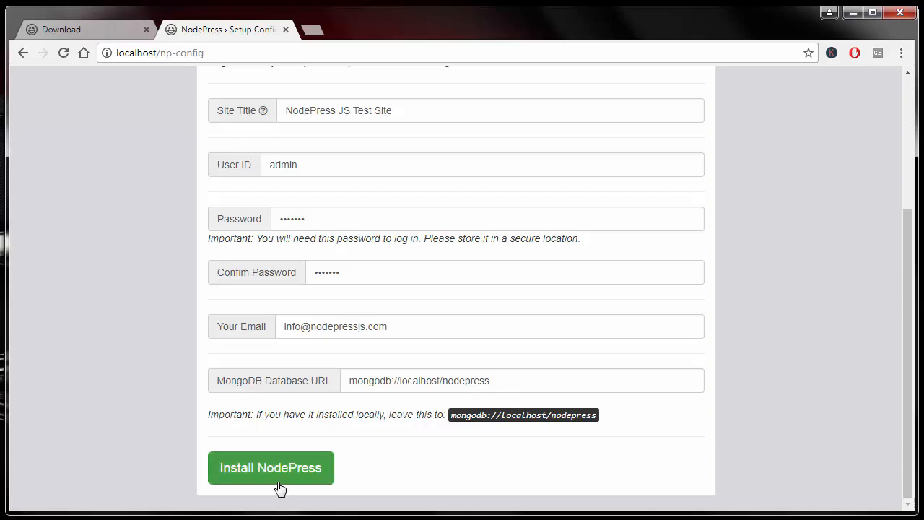
mouse_move(195, 470)
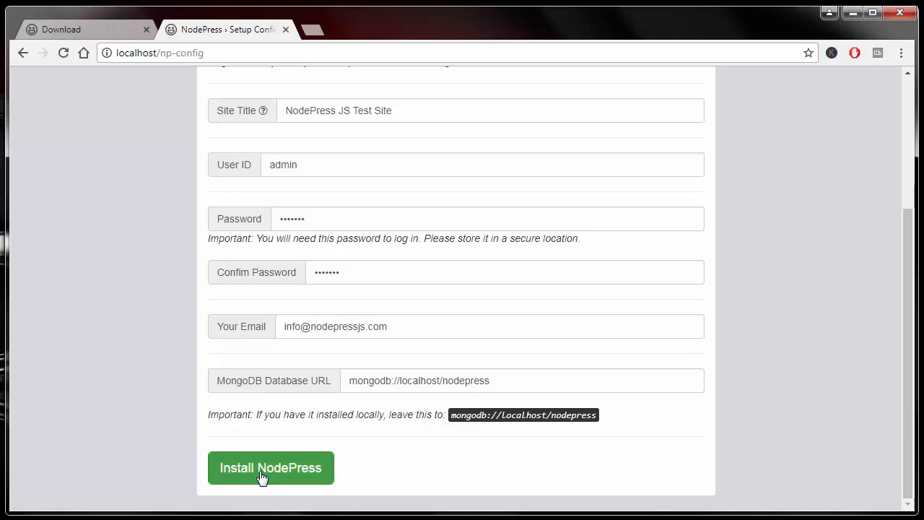
- Install NodePress with the entered settings, reaching the 'you are all set' confirmation
click(270, 468)
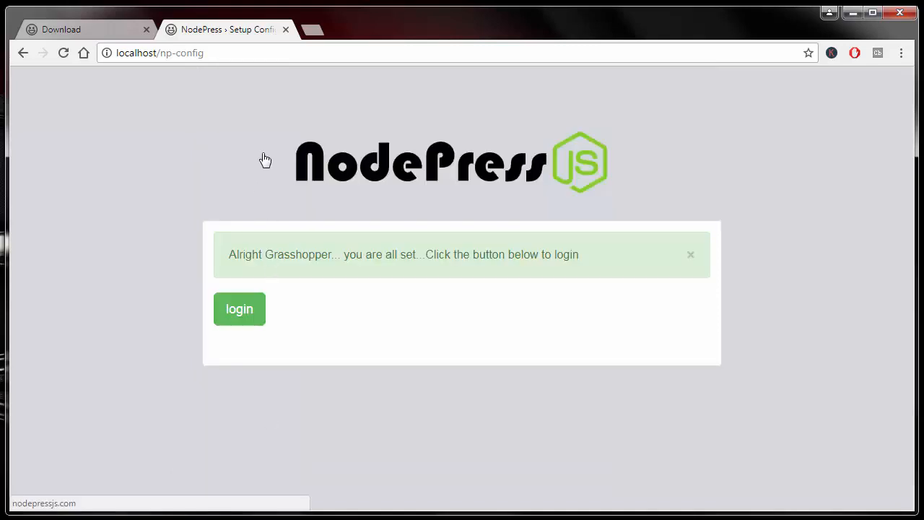
mouse_move(280, 328)
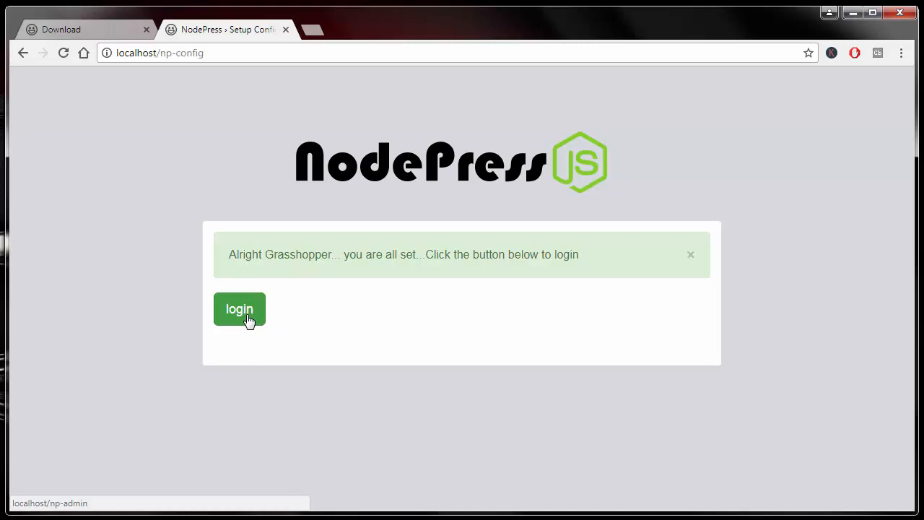
- Visit the admin login page, then return to the site's home page on localhost
click(240, 309)
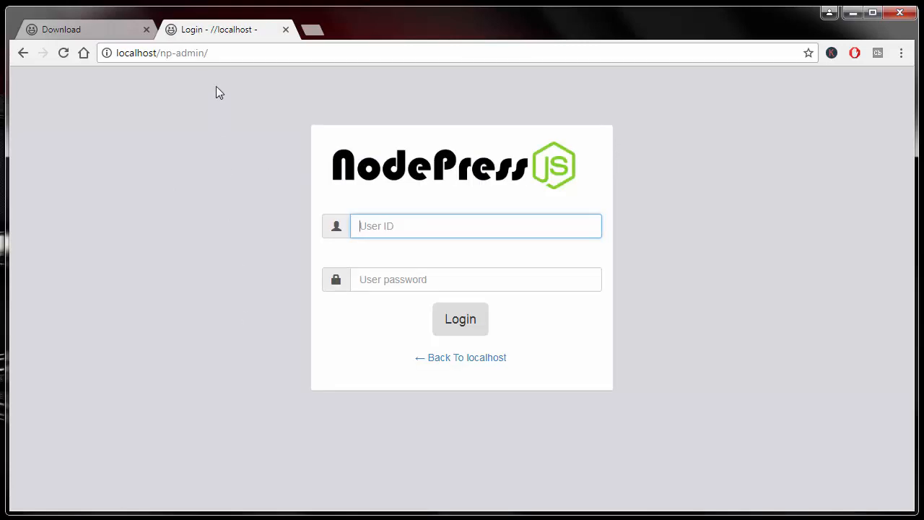
mouse_move(300, 179)
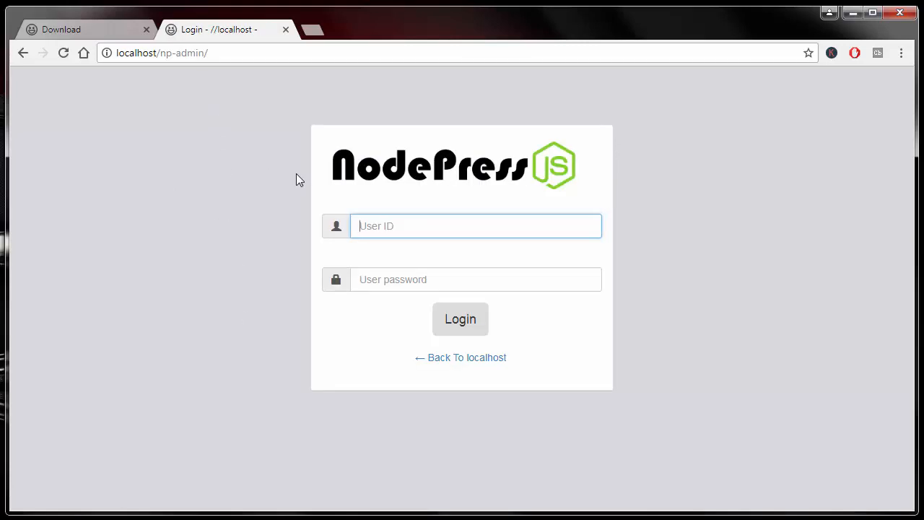
mouse_move(627, 177)
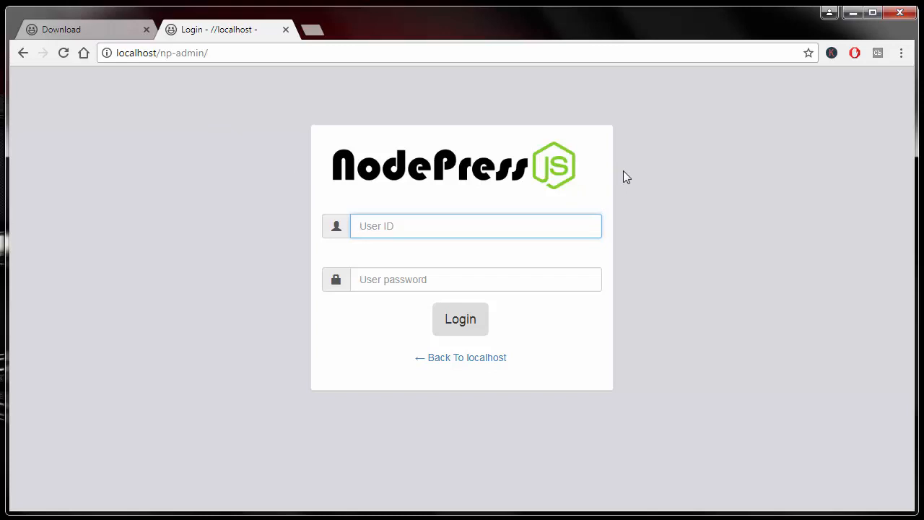
mouse_move(240, 211)
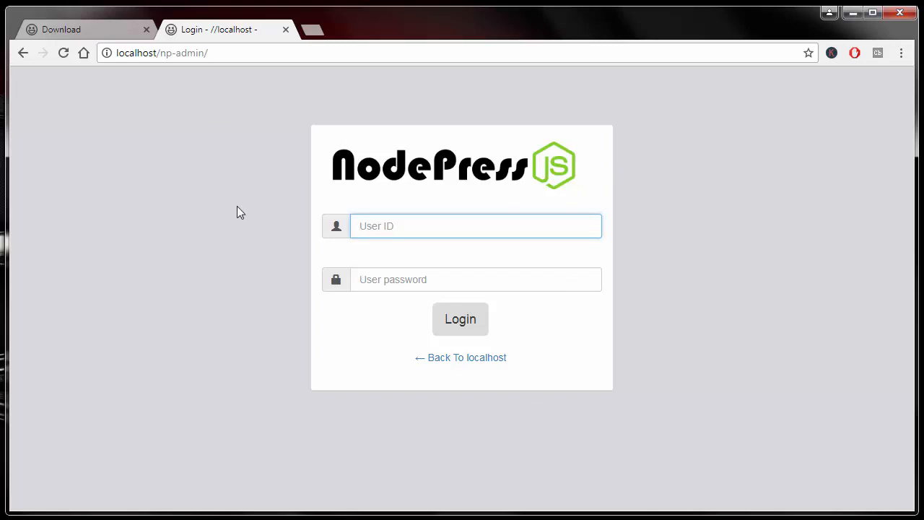
mouse_move(529, 384)
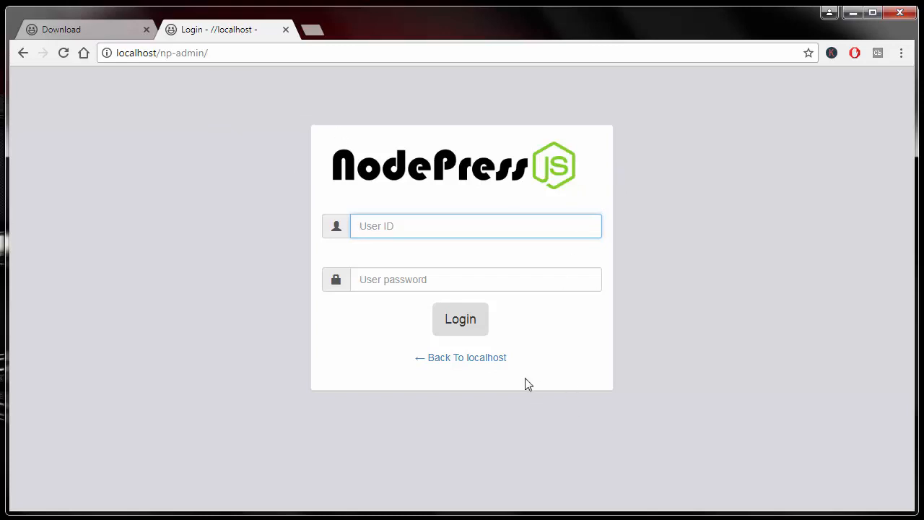
mouse_move(465, 359)
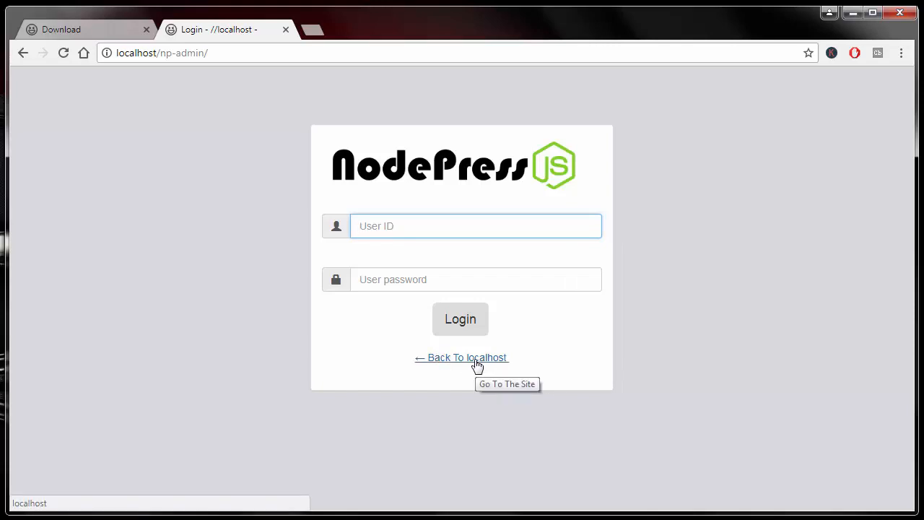
click(460, 358)
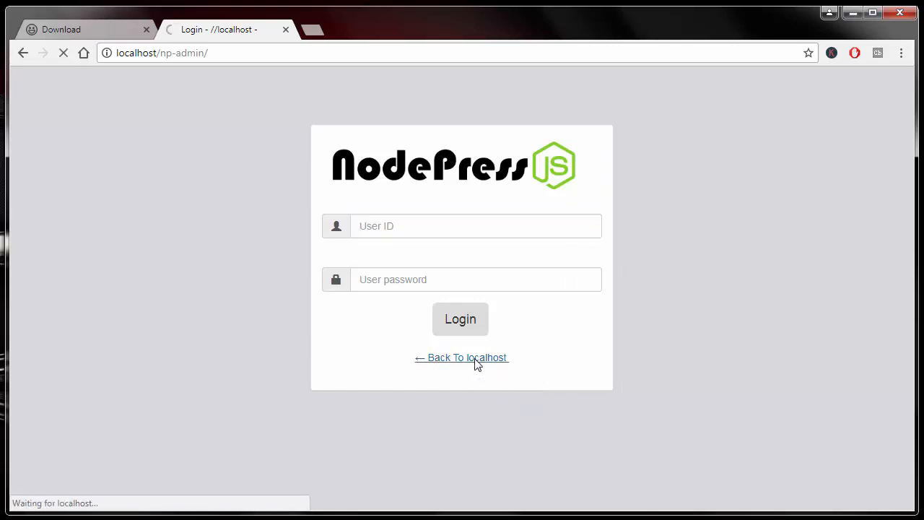
- View the home page's Hello World post and enter localhost/np-admin/ as the next address
click(462, 359)
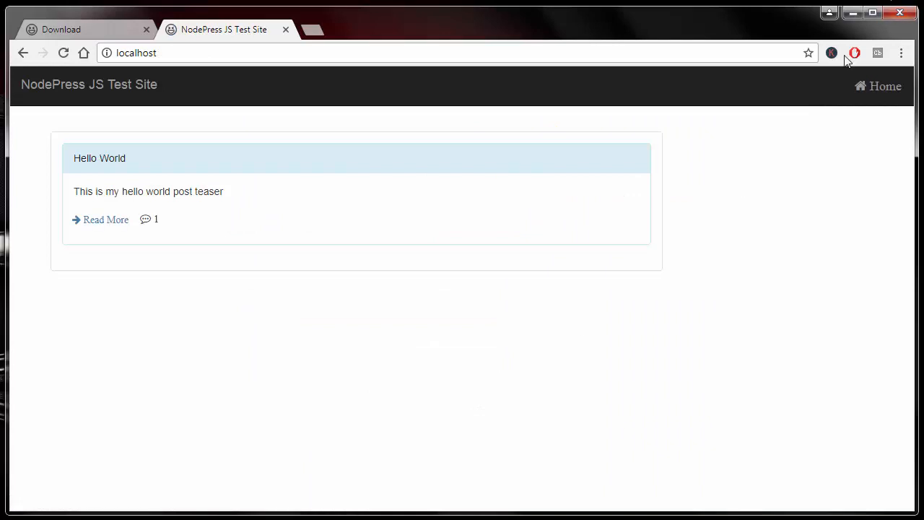
mouse_move(864, 107)
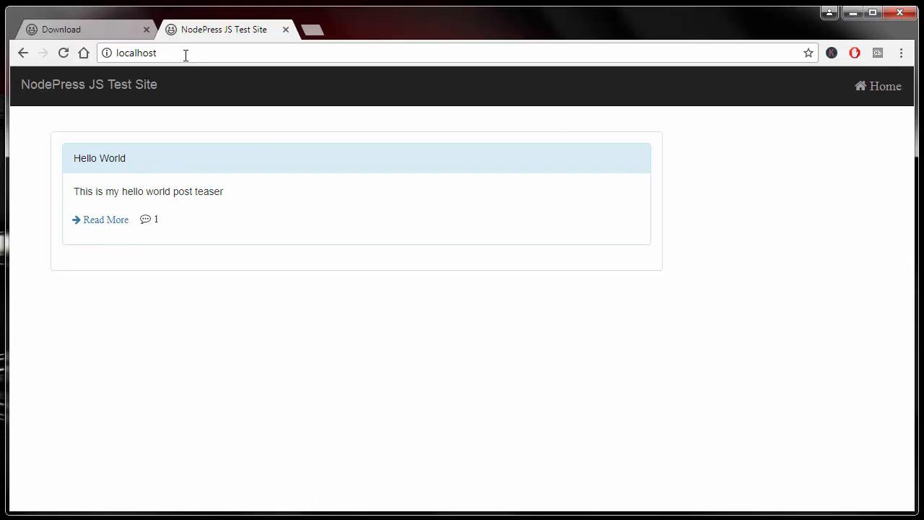
click(185, 52)
text(/np-)
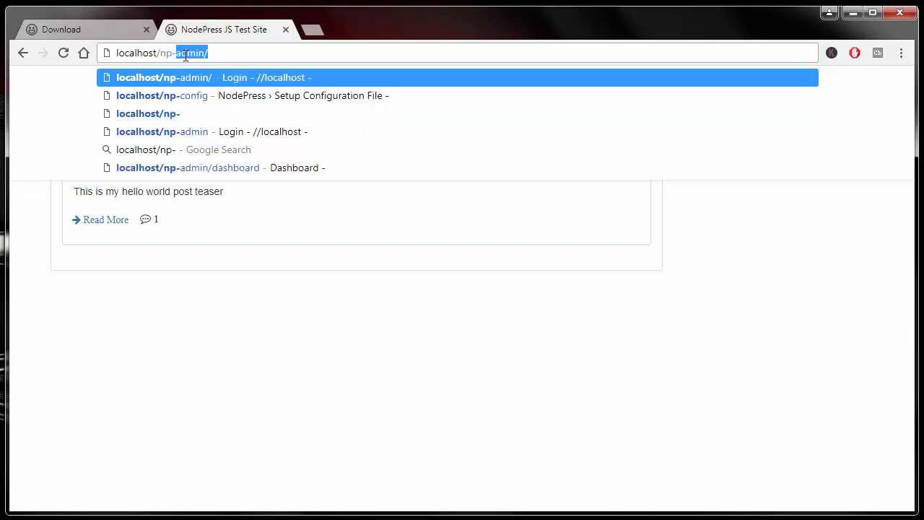
- Load the admin login screen at localhost/np-admin
key(Backspace)
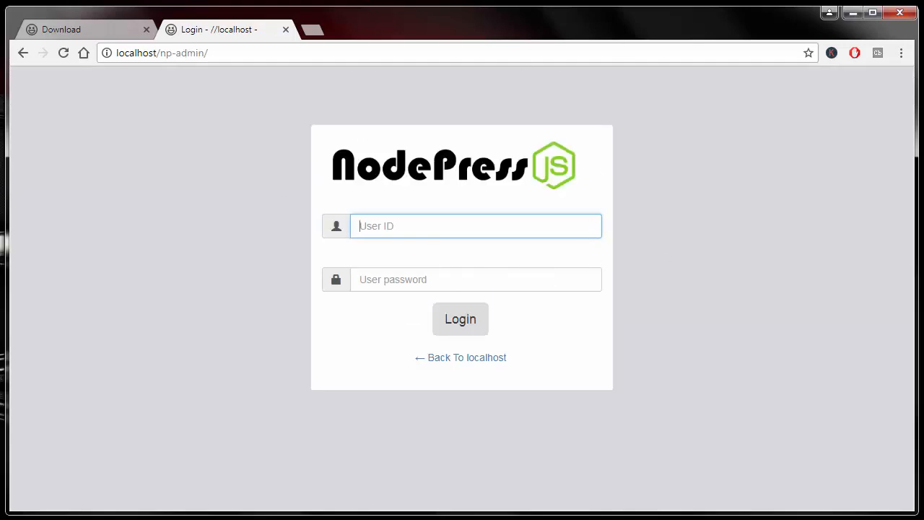
mouse_move(748, 182)
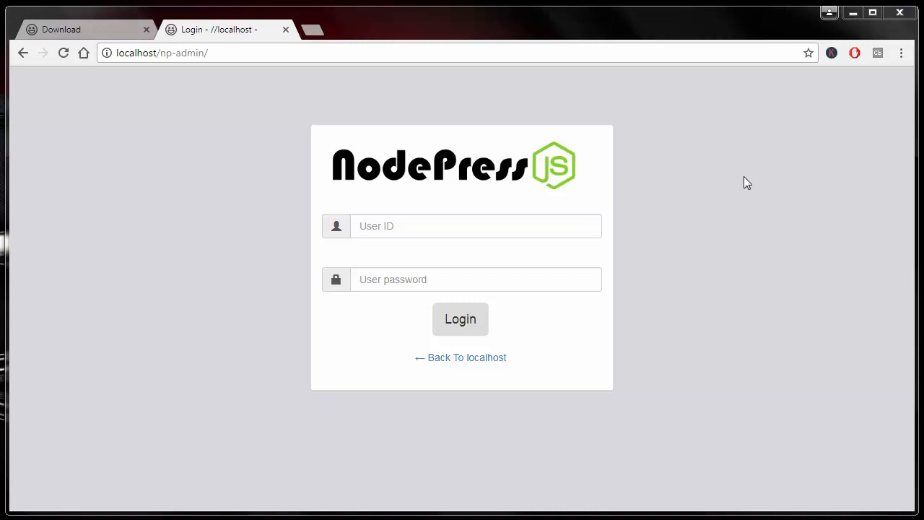
mouse_move(664, 173)
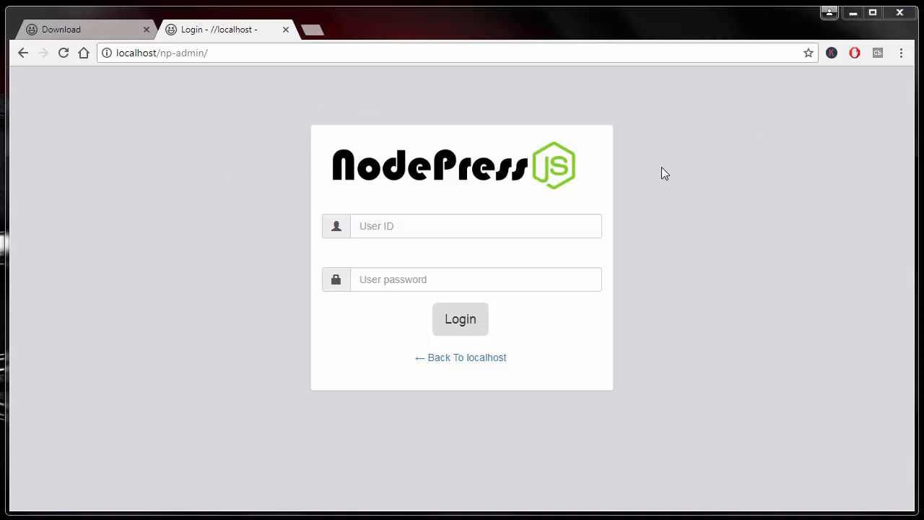